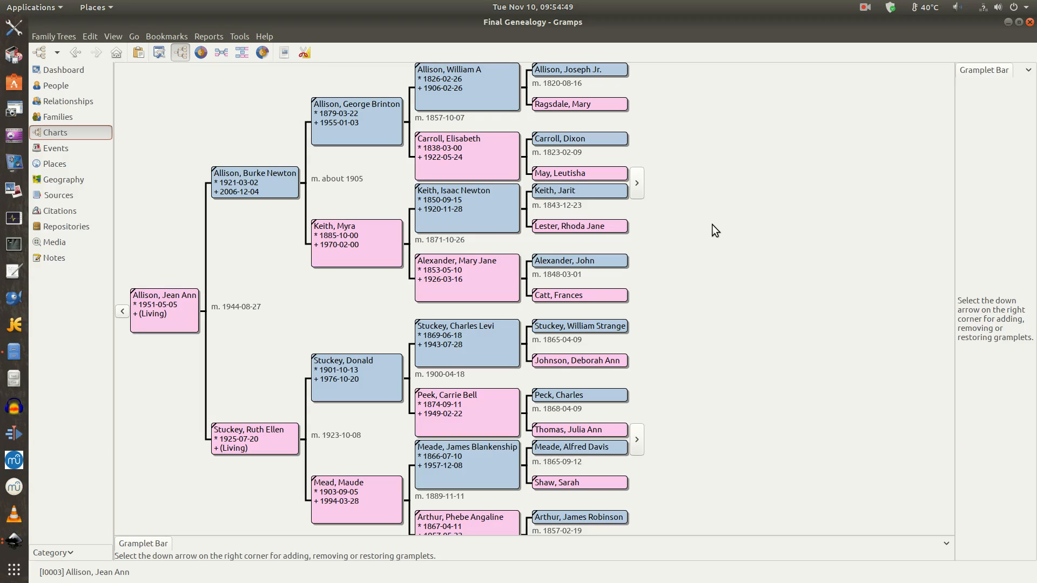
mouse_move(190, 106)
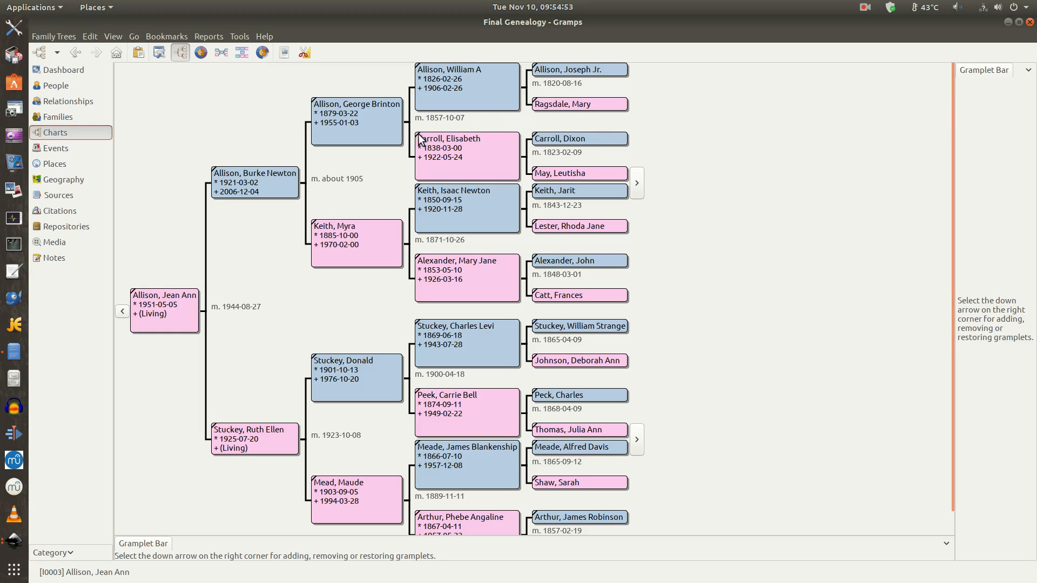
mouse_move(752, 174)
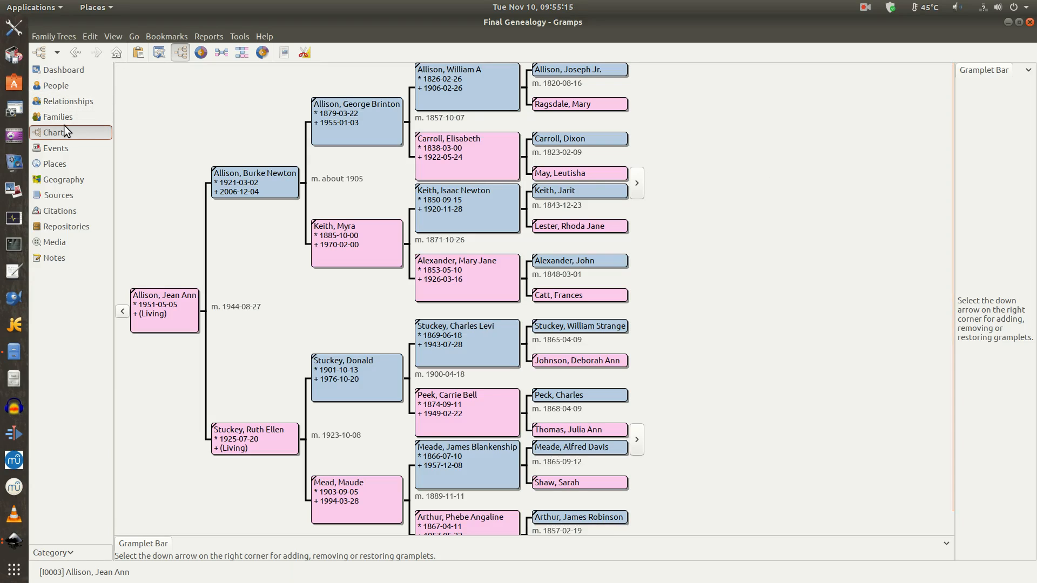
Step: Switch Gramps to the Places view listing all 3,284 recorded places
click(56, 163)
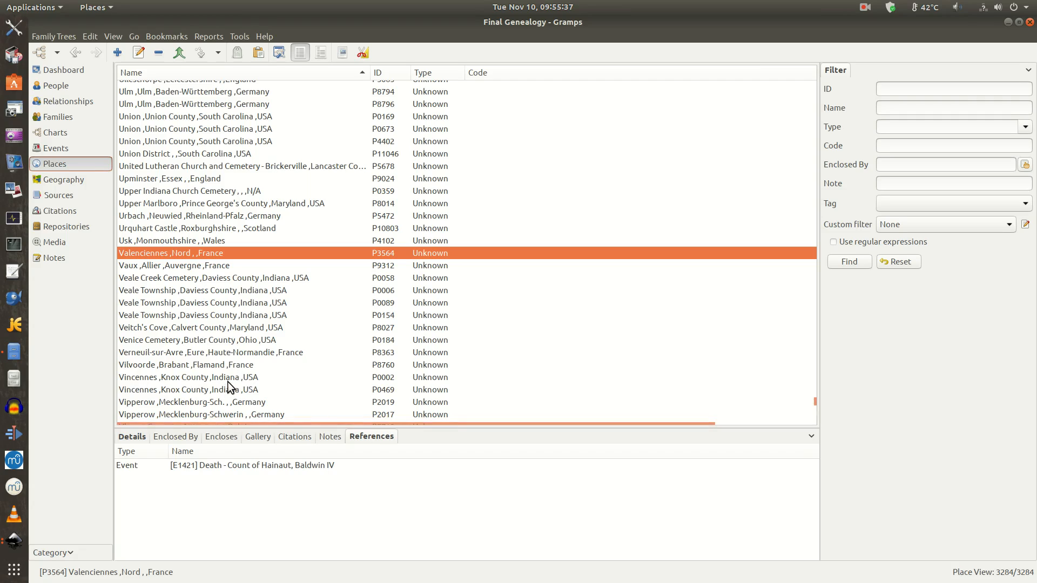
mouse_move(262, 385)
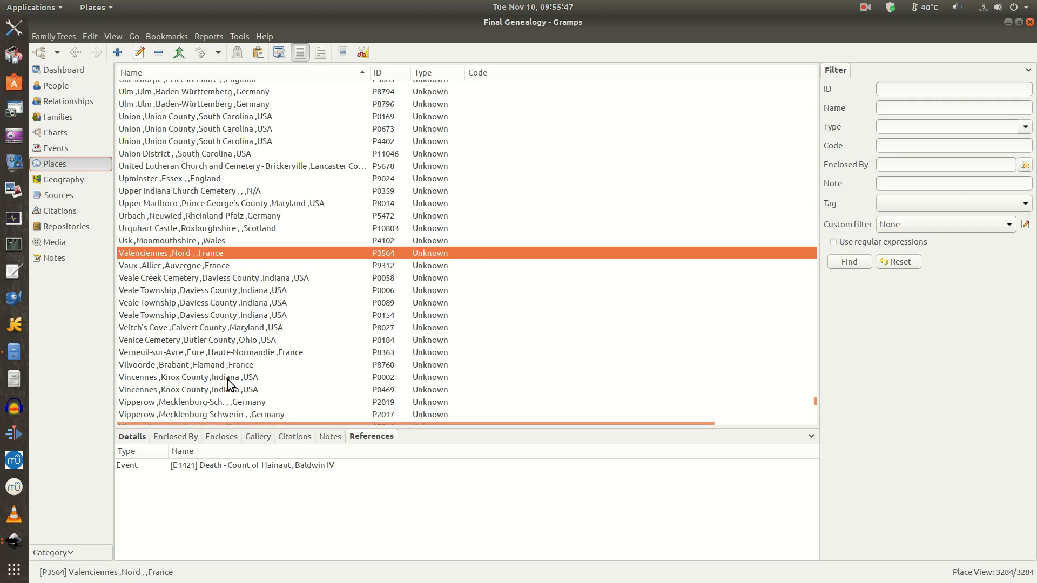
mouse_move(278, 392)
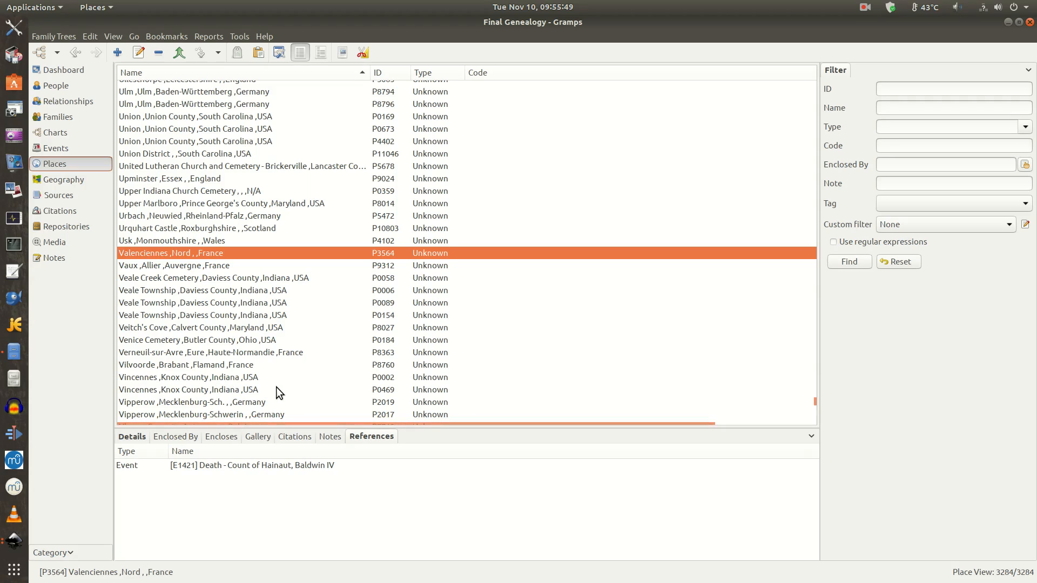
mouse_move(192, 384)
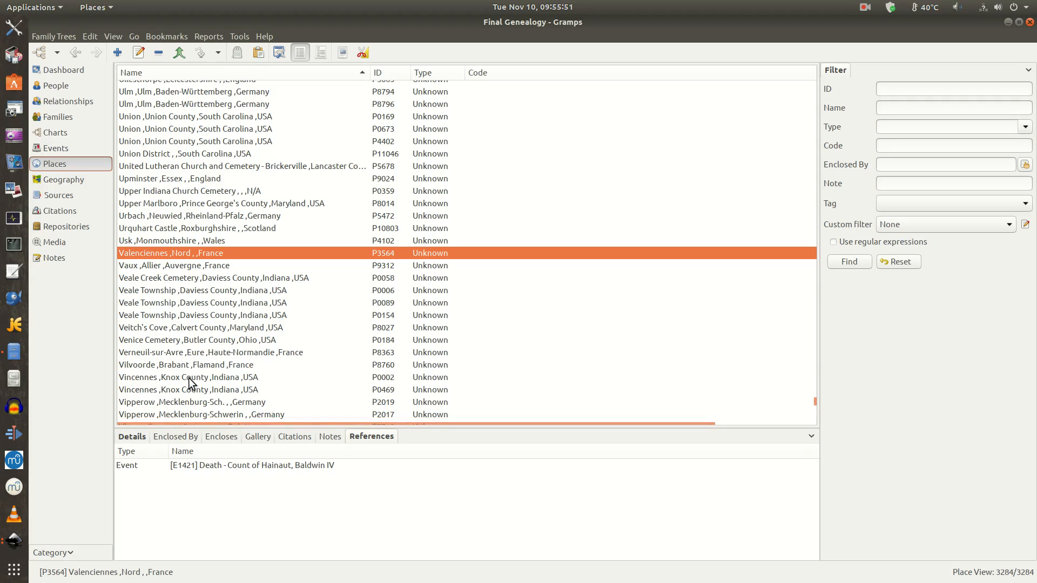
mouse_move(140, 383)
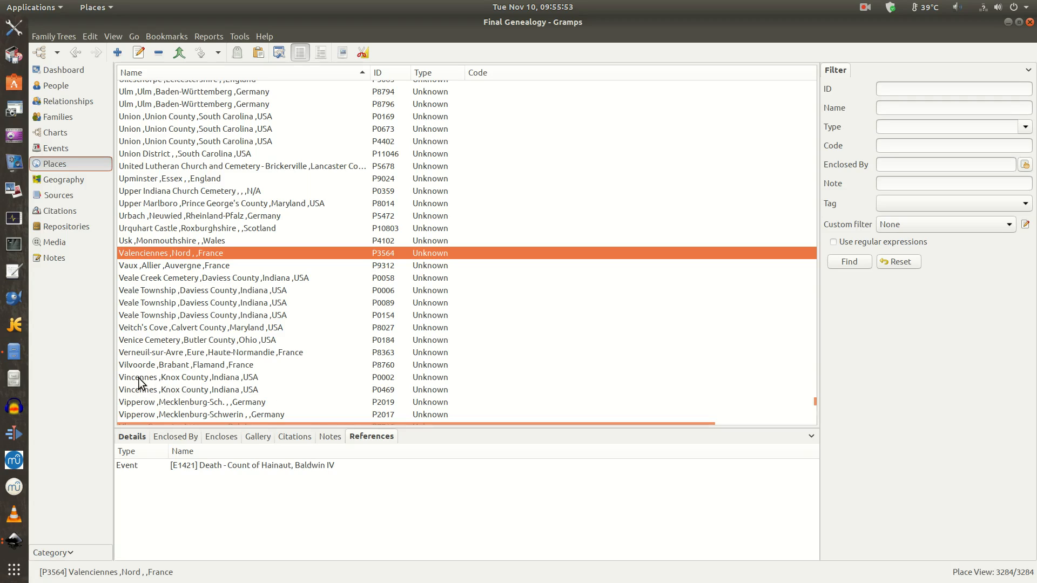
mouse_move(251, 385)
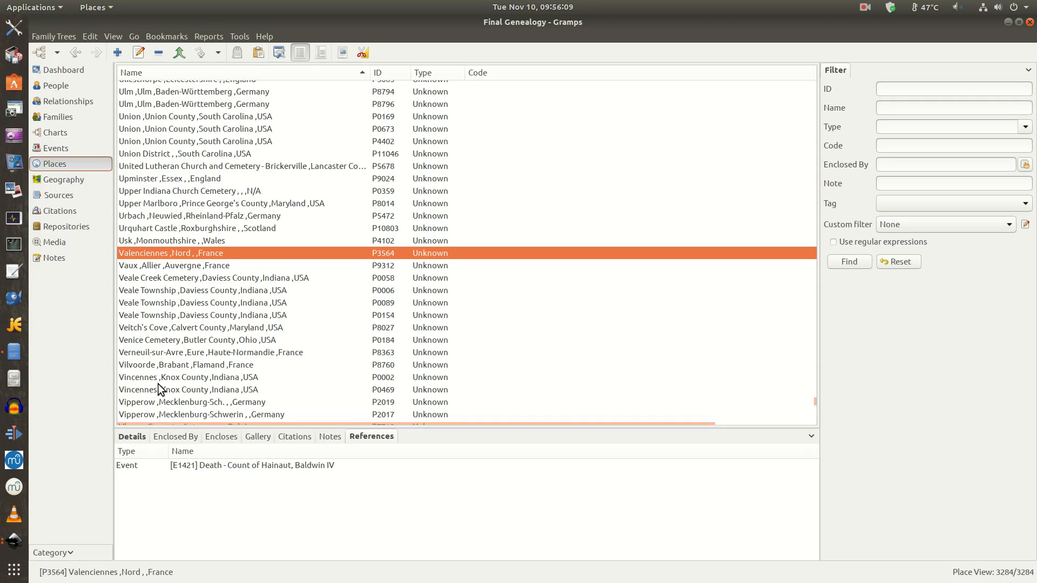
mouse_move(183, 385)
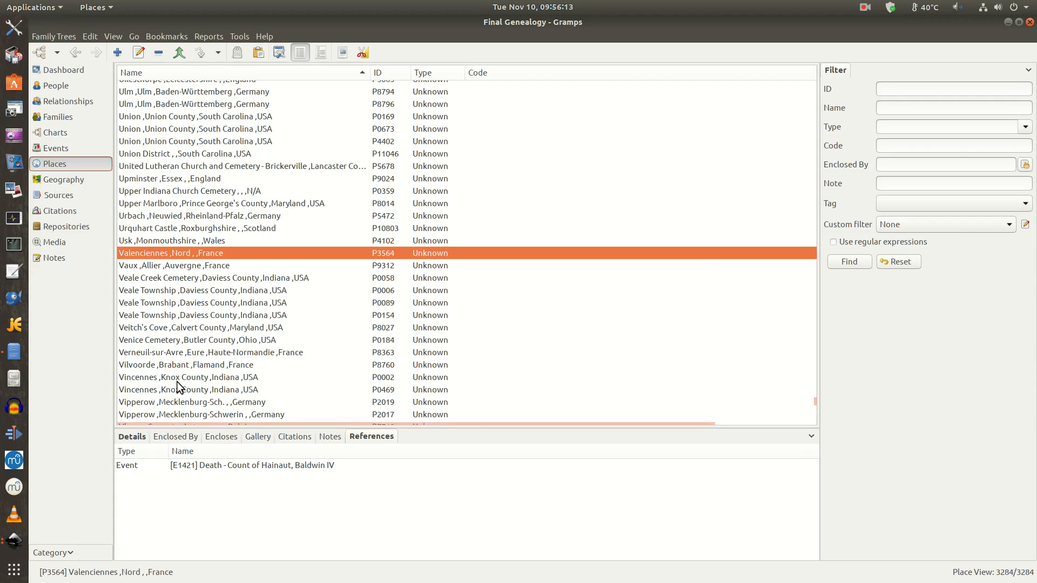
Step: Browse the place list through the G entries, then return to the pedigree chart
scroll(up, 3)
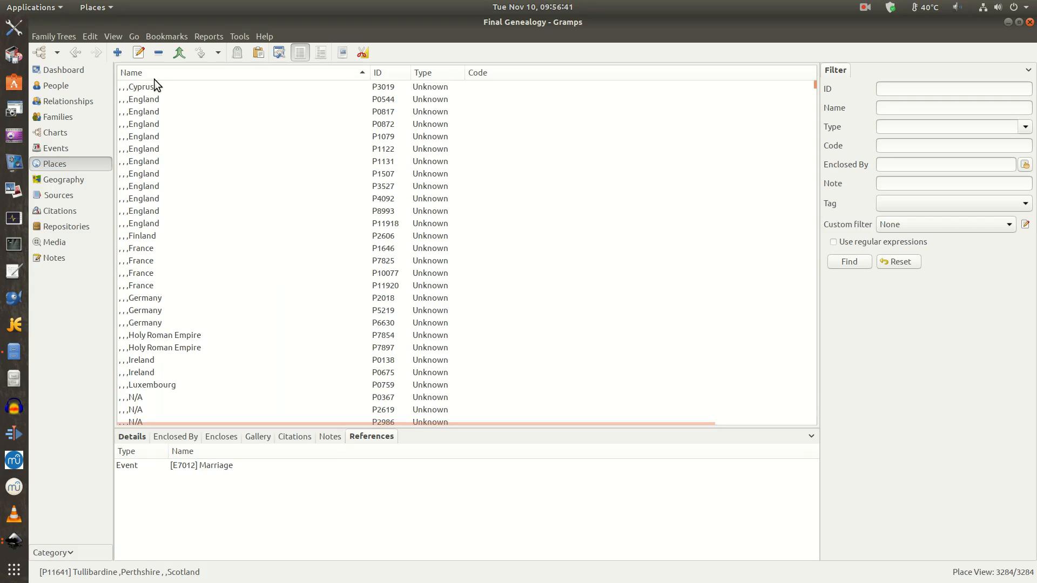
mouse_move(141, 109)
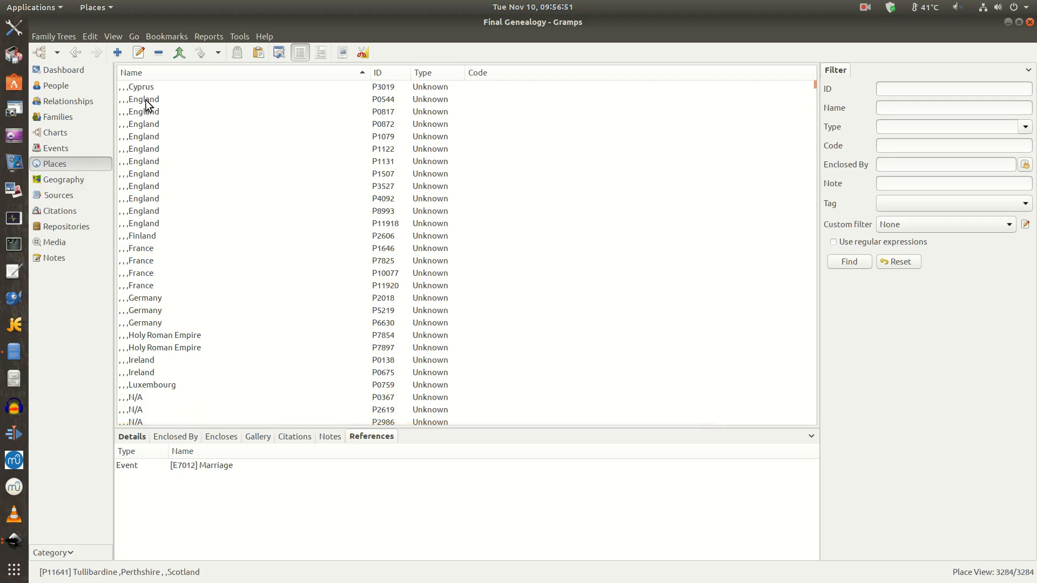
scroll(down, 3)
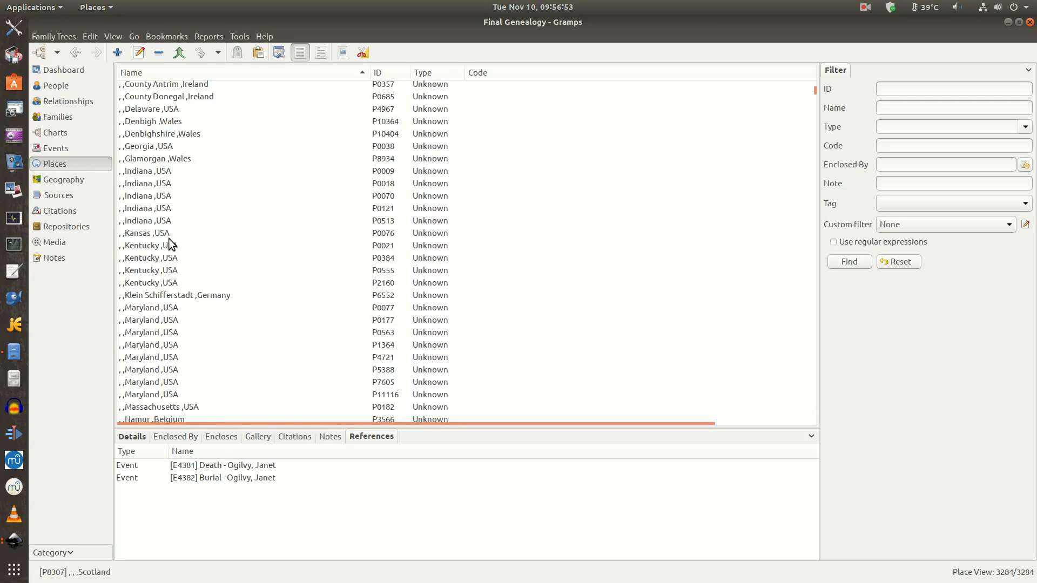
scroll(down, 3)
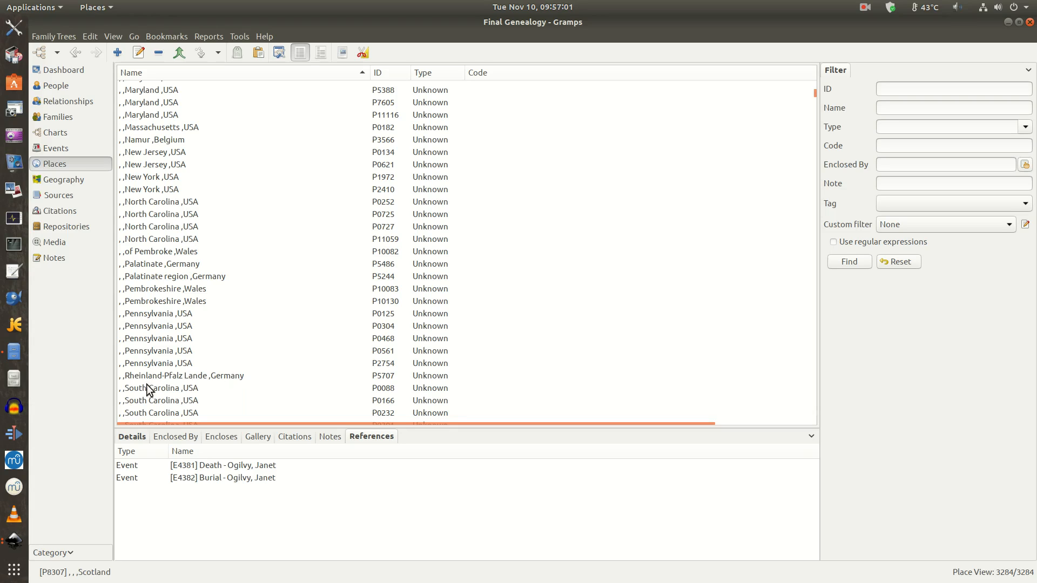
scroll(up, 3)
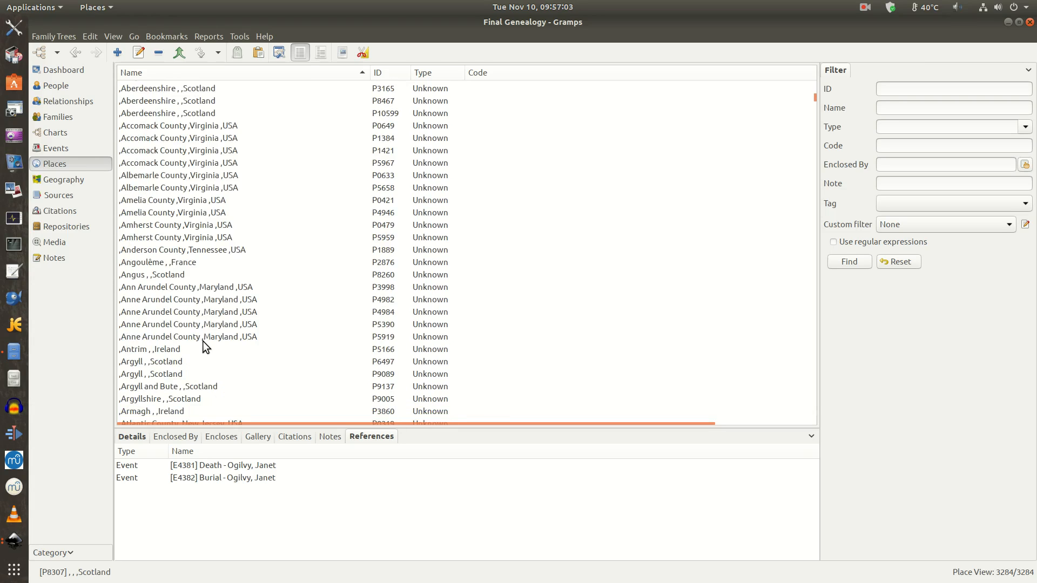
mouse_move(268, 227)
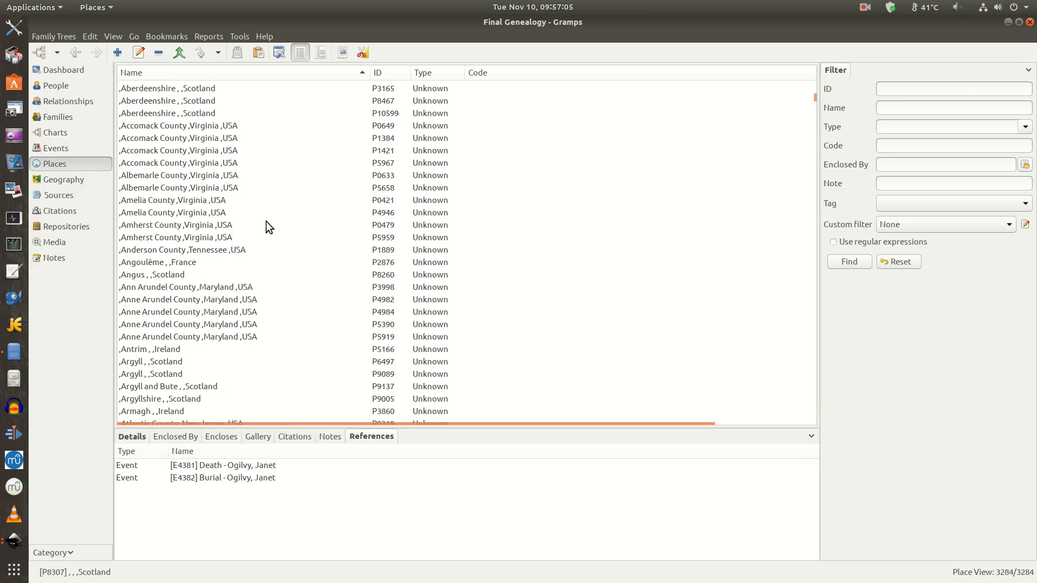
mouse_move(230, 218)
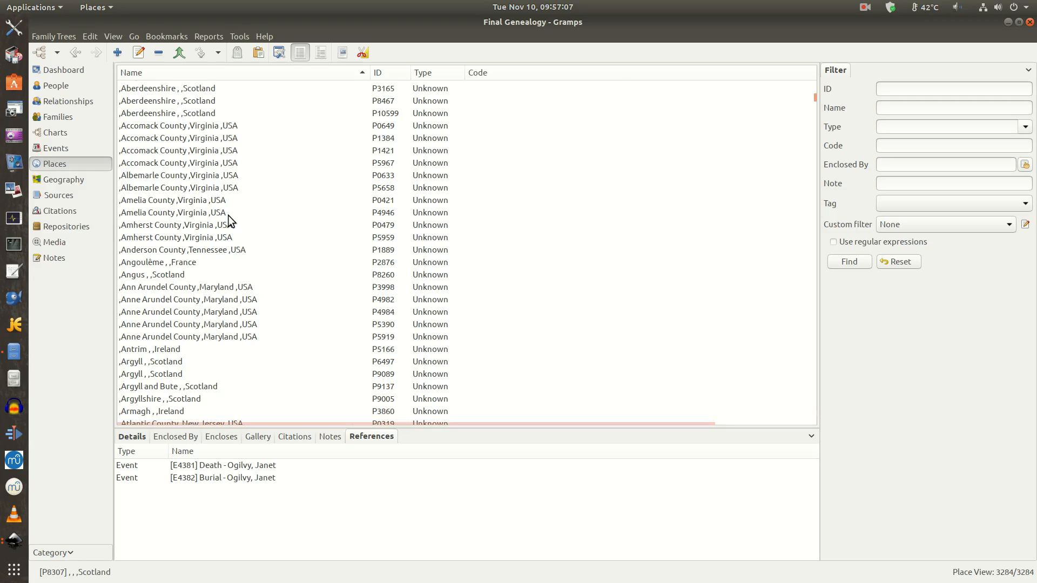
scroll(down, 3)
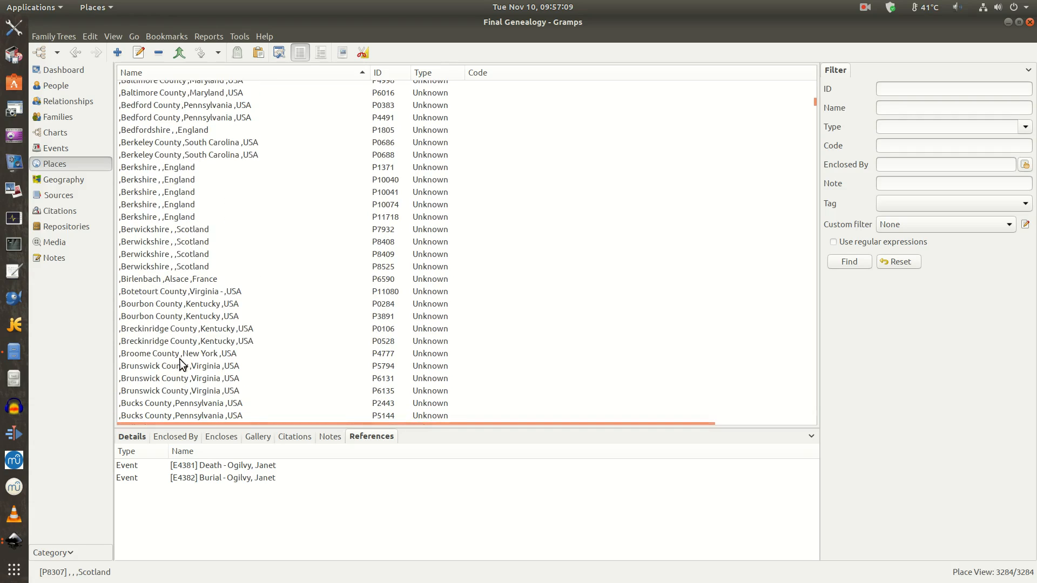
scroll(up, 3)
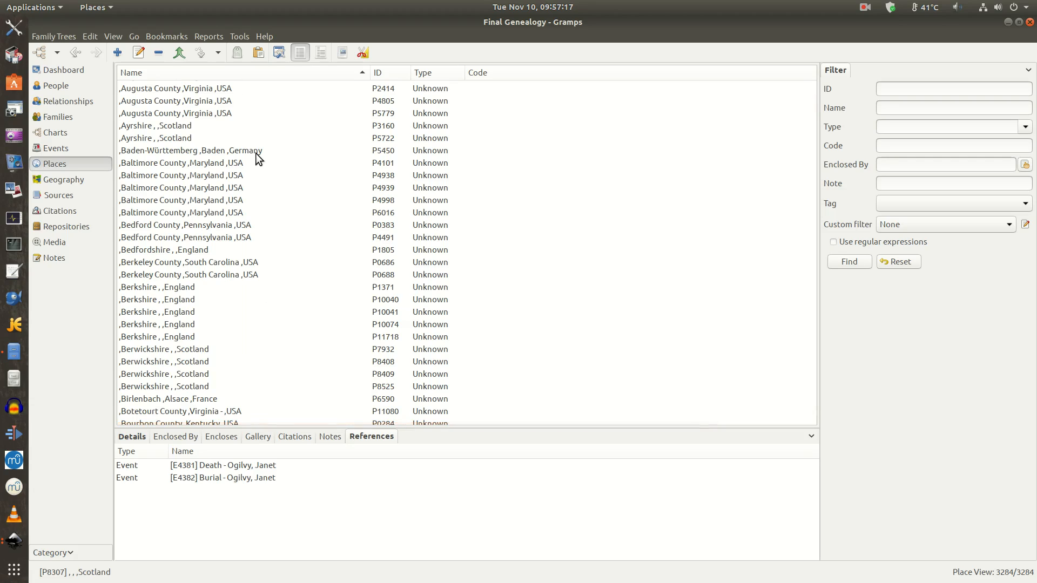
scroll(down, 3)
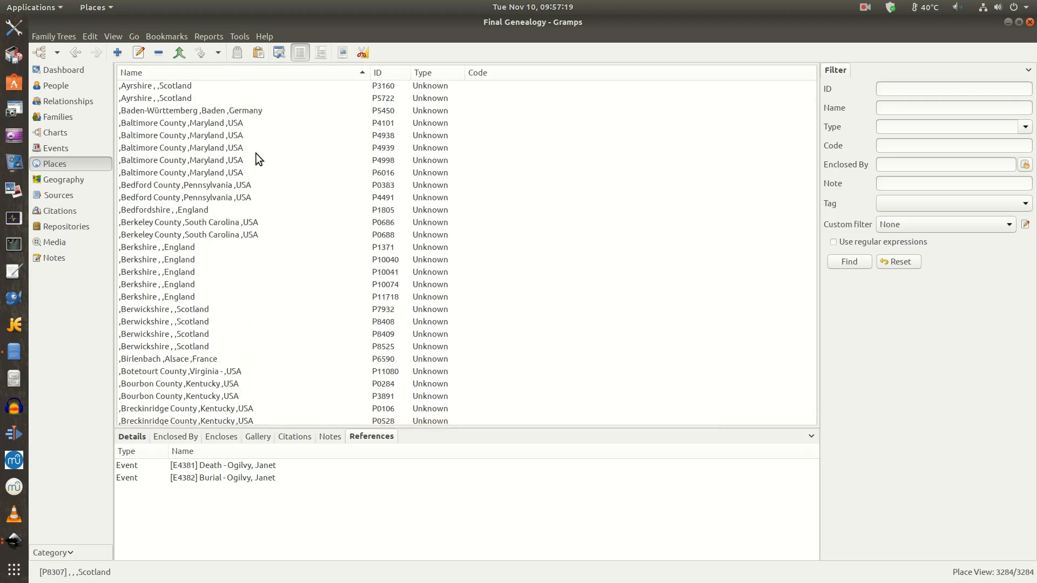
scroll(down, 3)
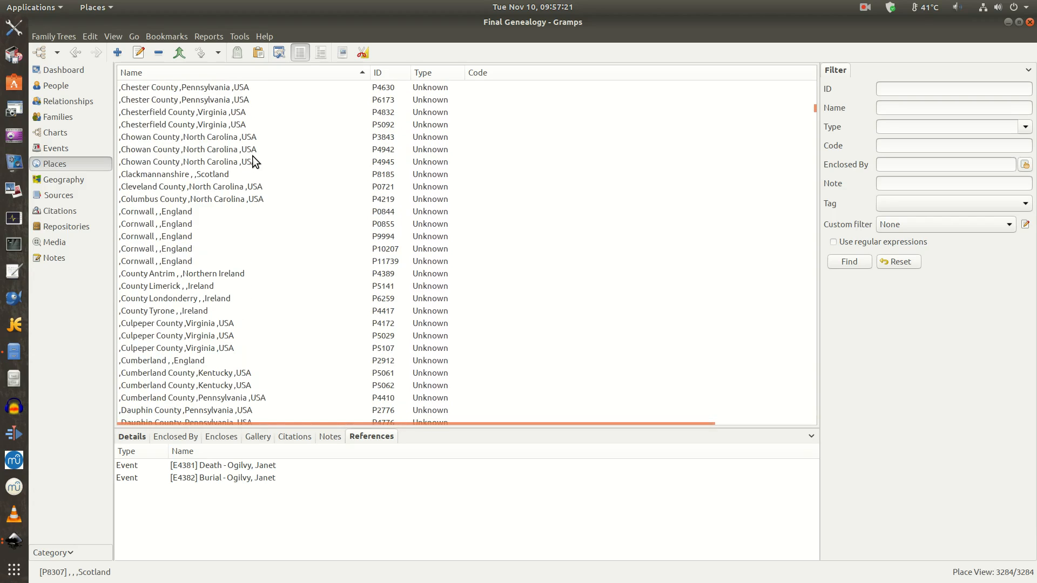
mouse_move(256, 236)
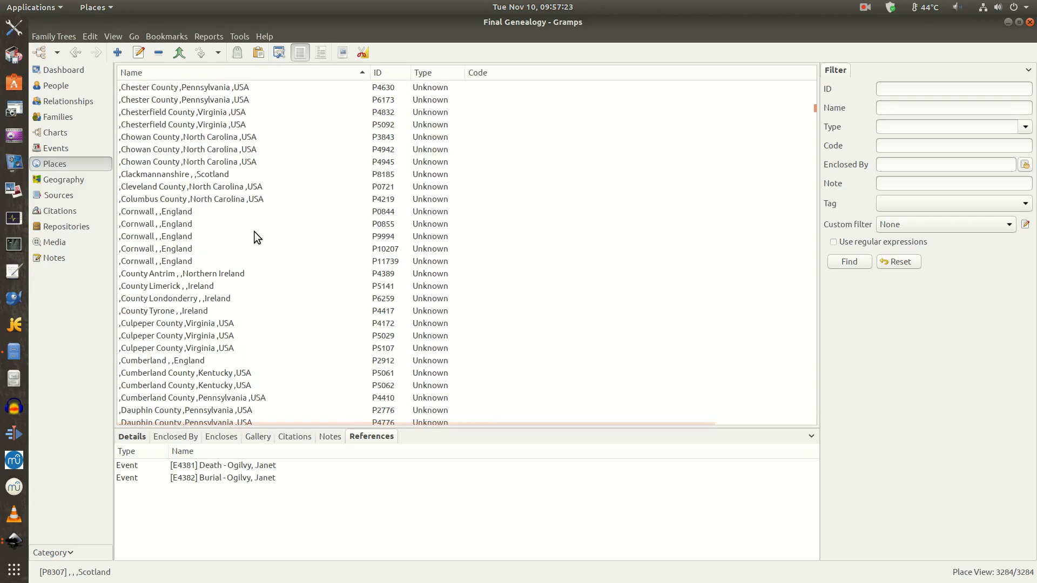
scroll(down, 3)
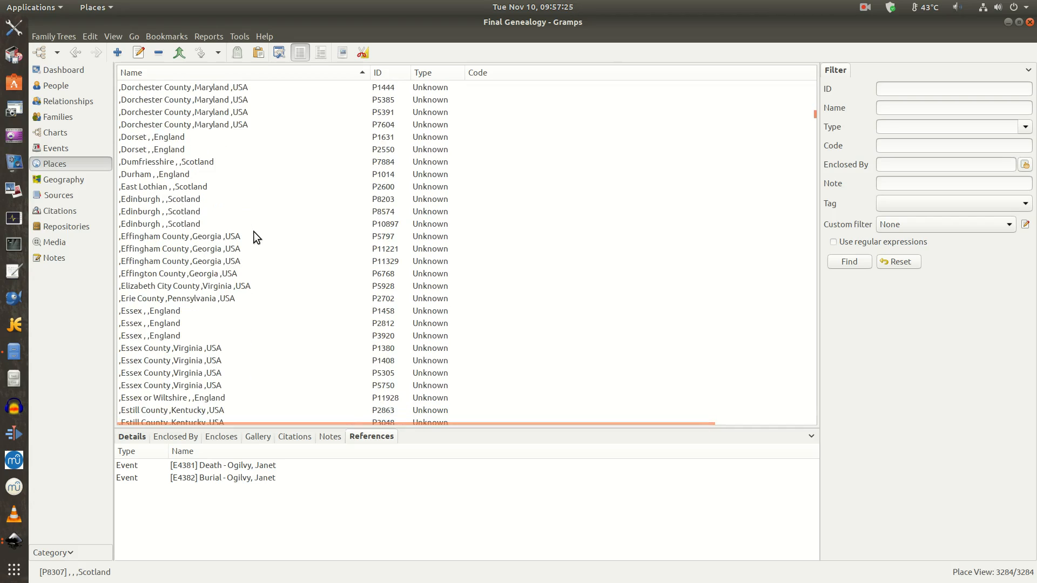
scroll(down, 3)
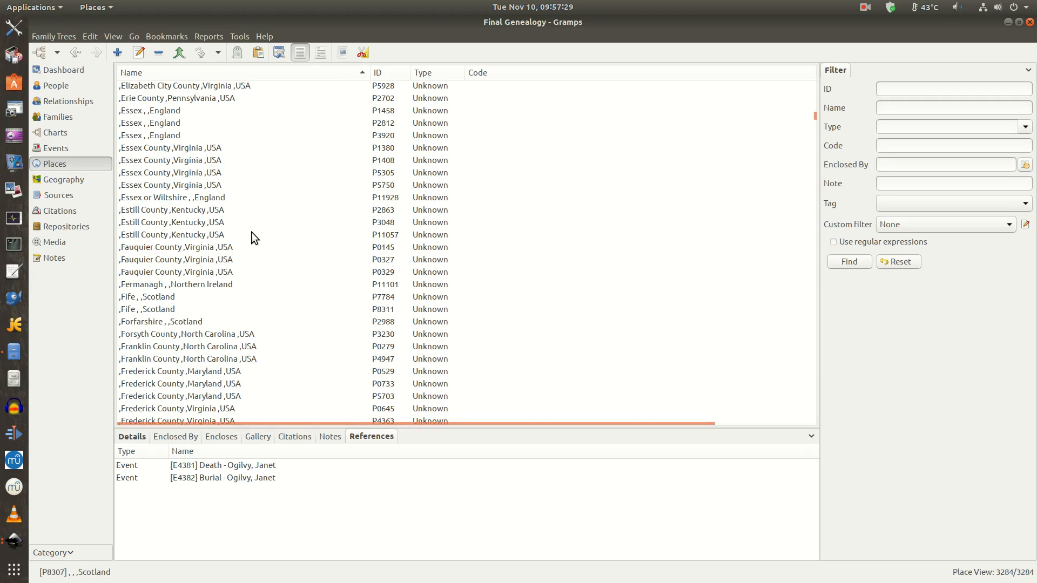
scroll(down, 3)
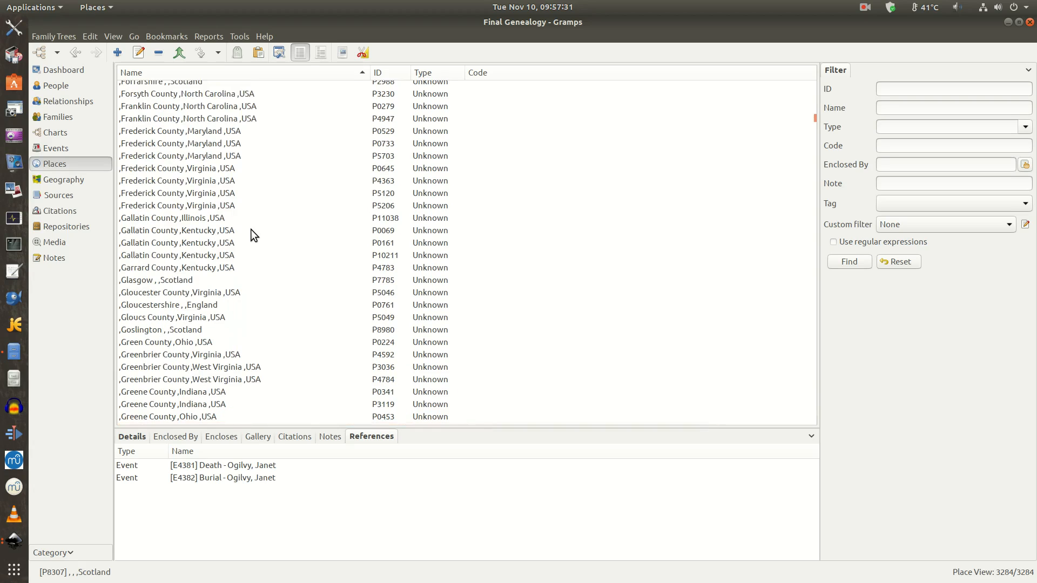
scroll(down, 3)
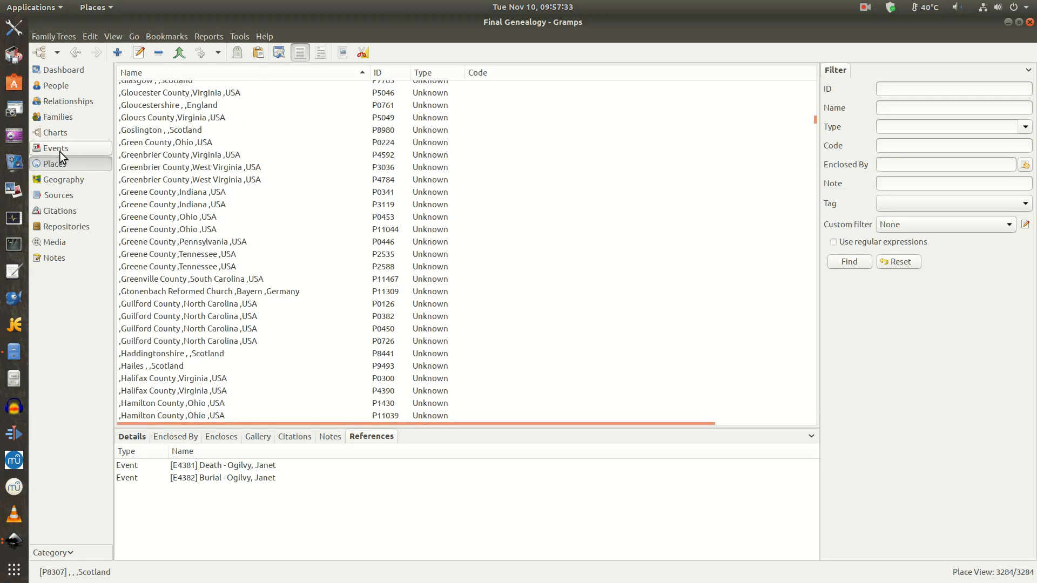
click(56, 133)
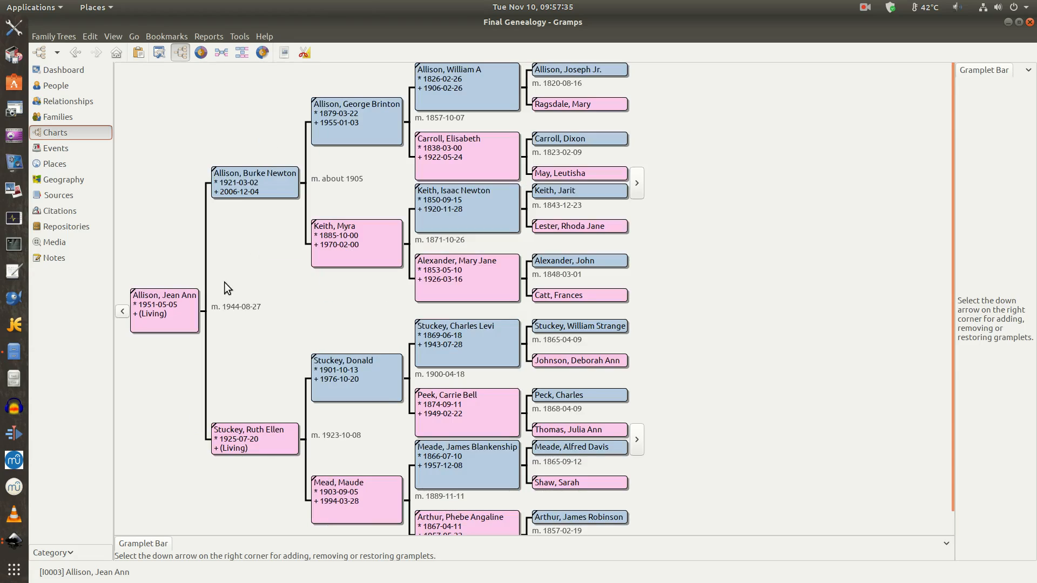
mouse_move(164, 311)
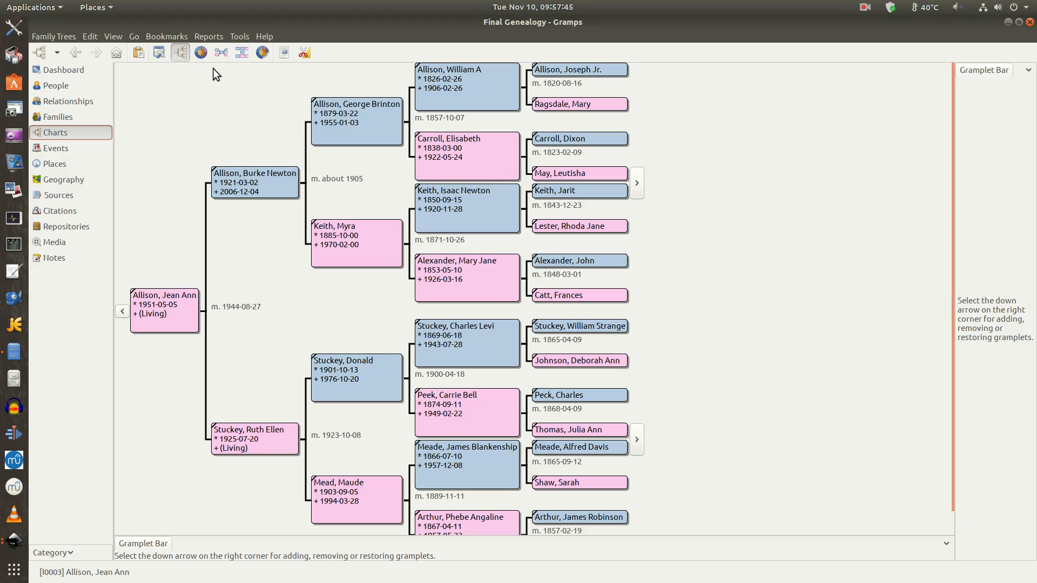
mouse_move(218, 41)
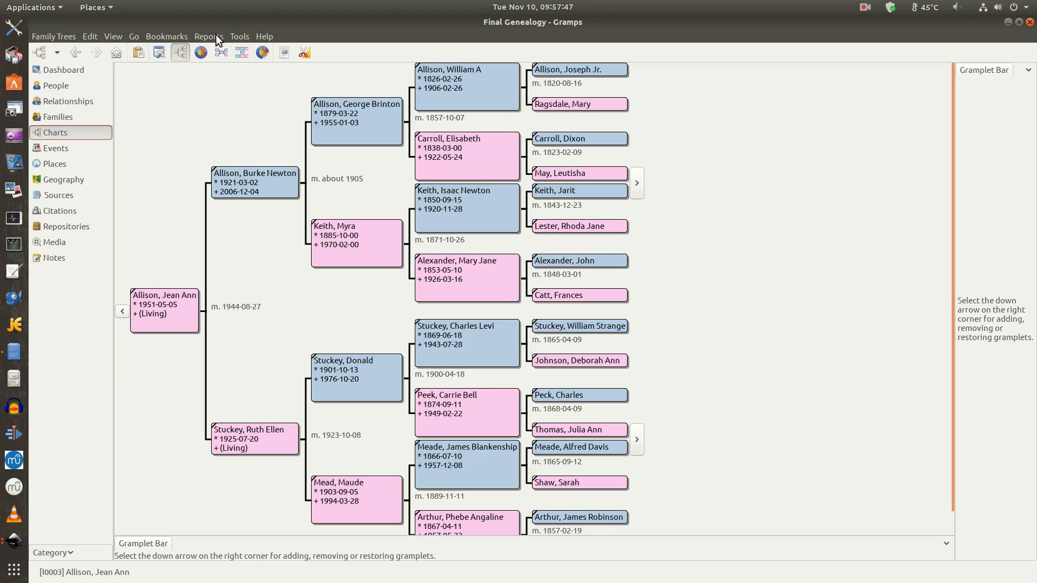
click(208, 36)
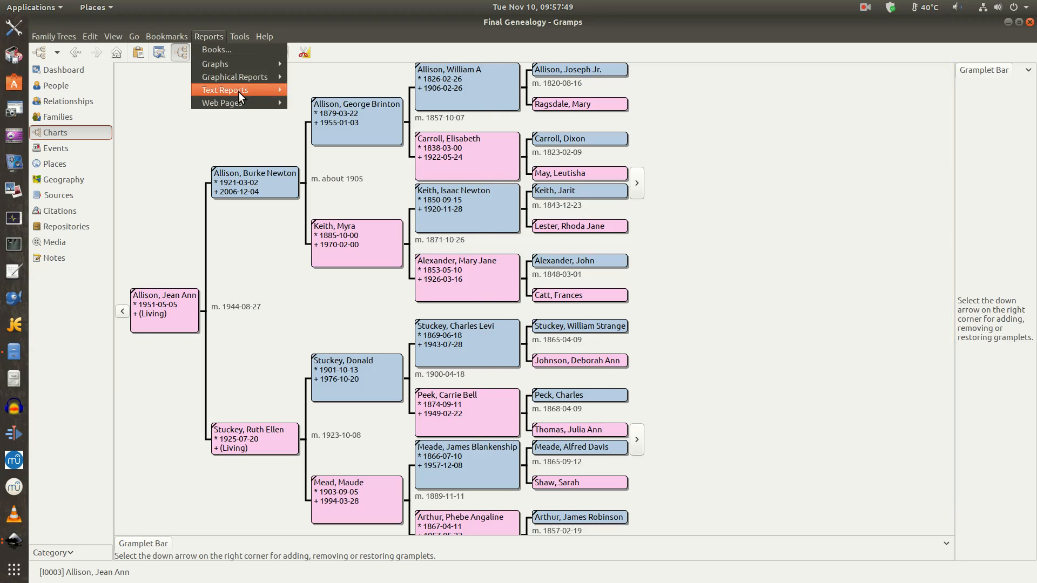
click(224, 91)
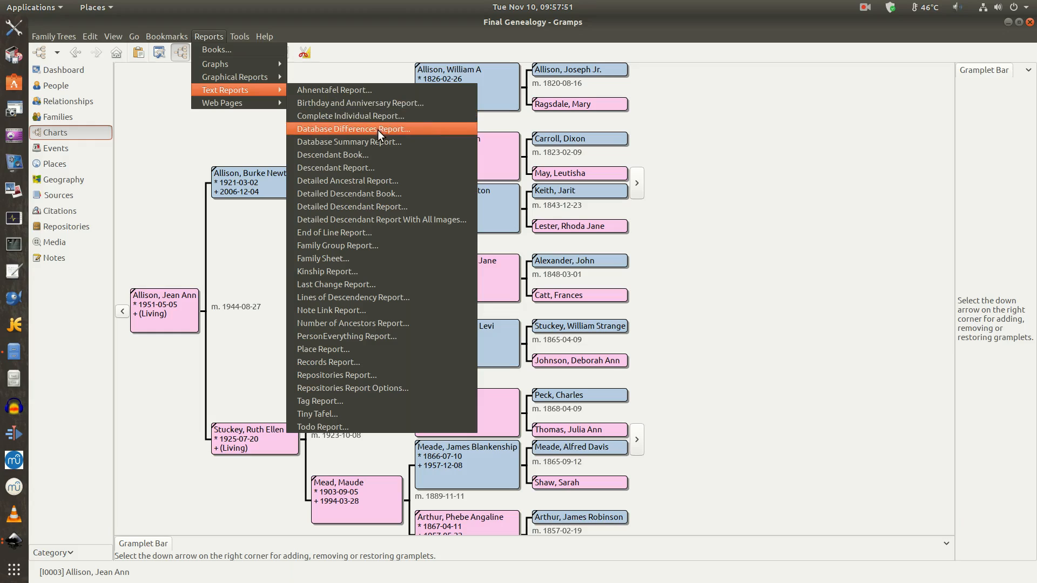
mouse_move(388, 181)
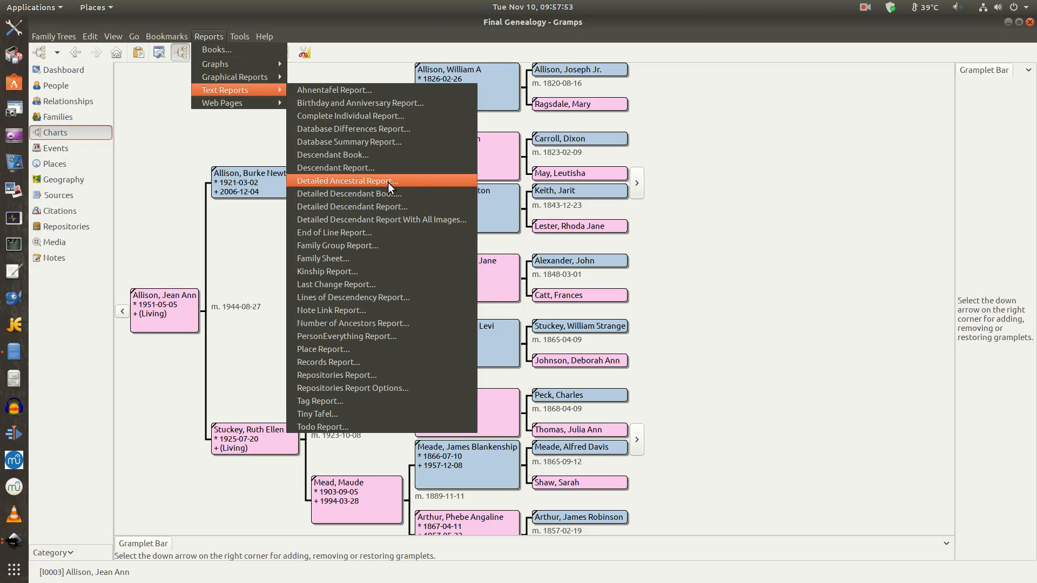
click(347, 180)
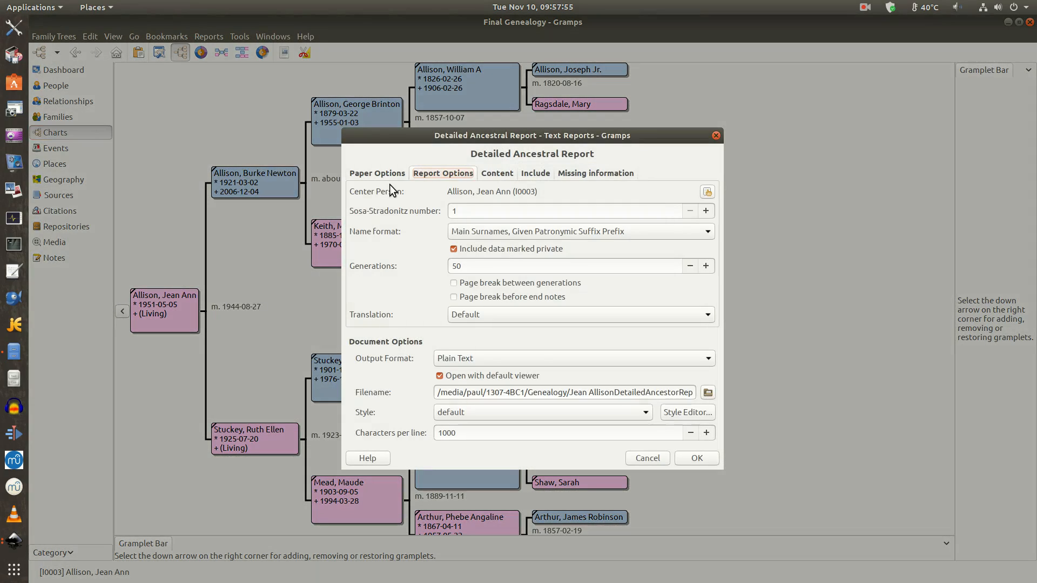
mouse_move(599, 395)
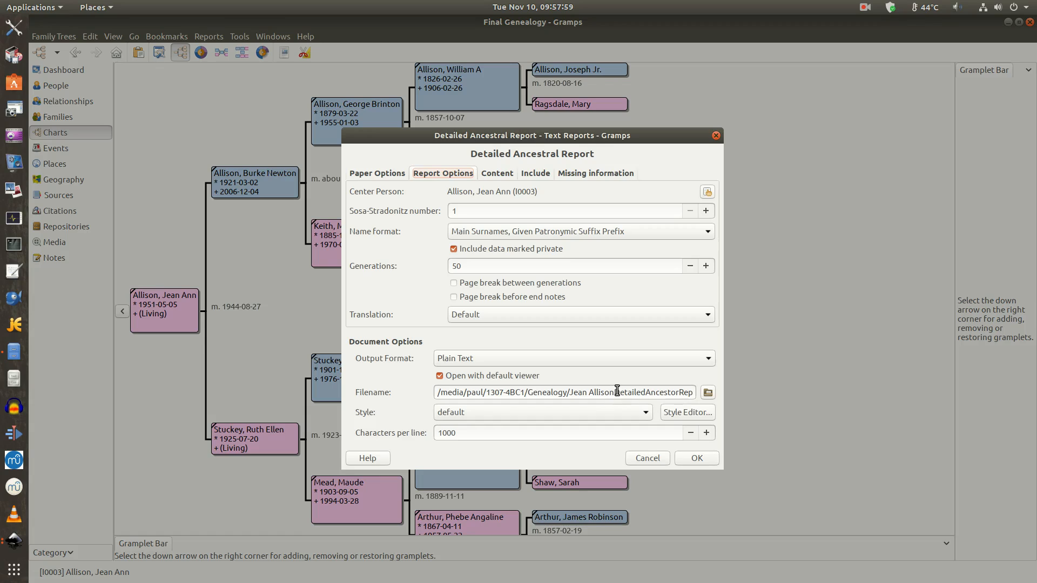
Step: Generate the 50-generation plain-text ancestral report and open it in the default viewer
double_click(599, 391)
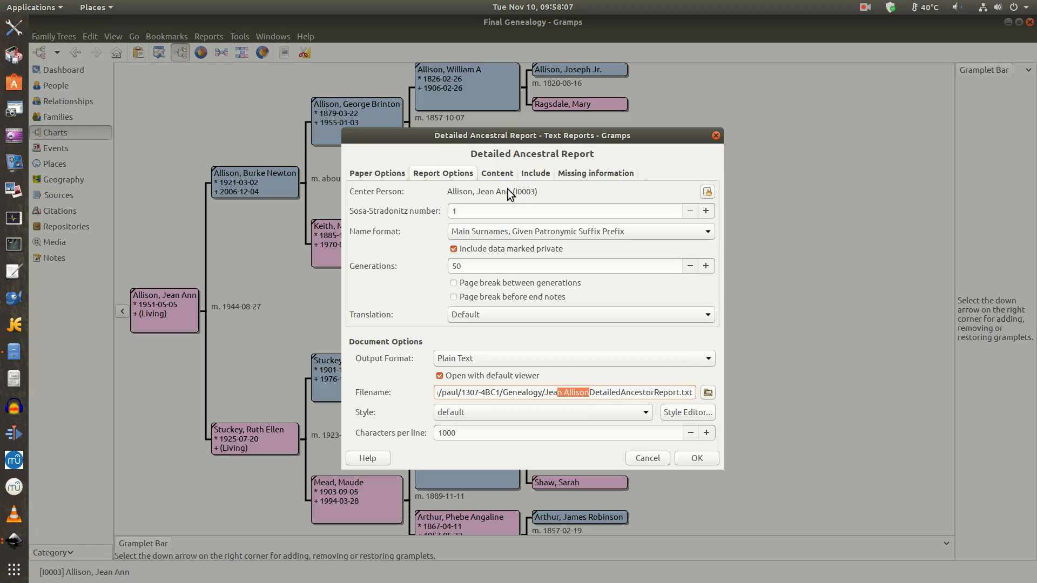
mouse_move(518, 270)
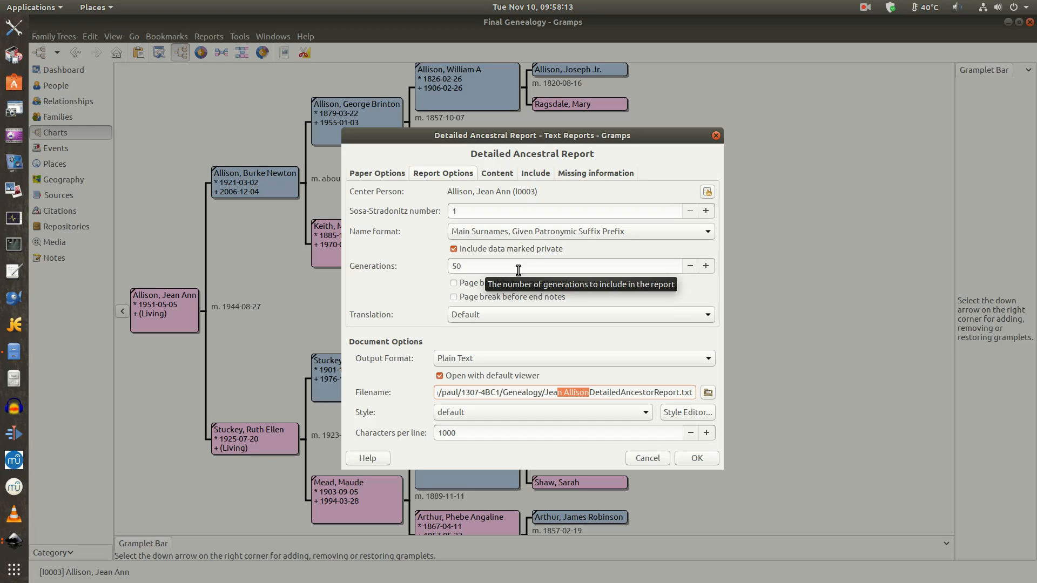
mouse_move(731, 485)
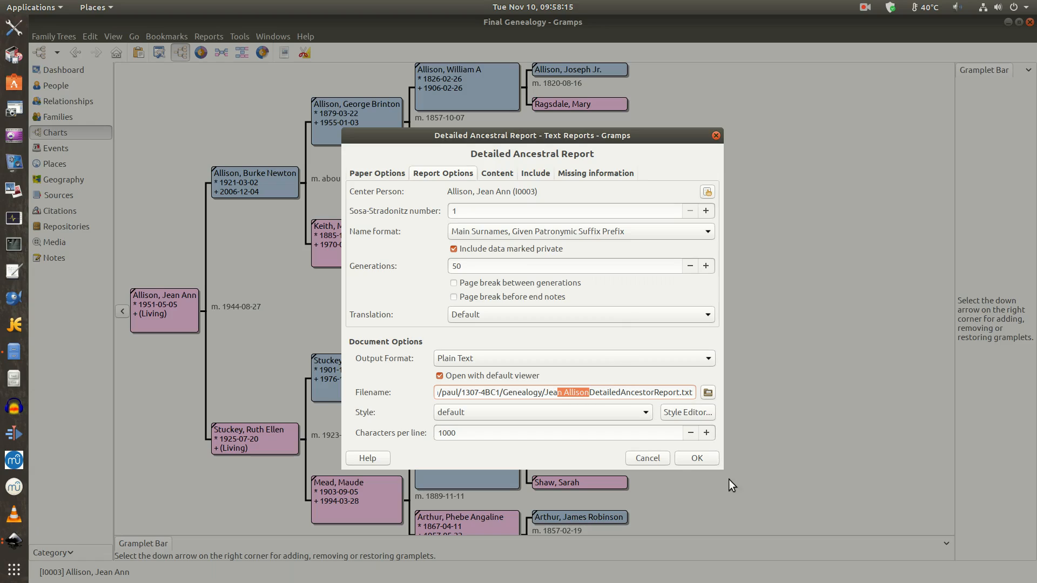
mouse_move(647, 457)
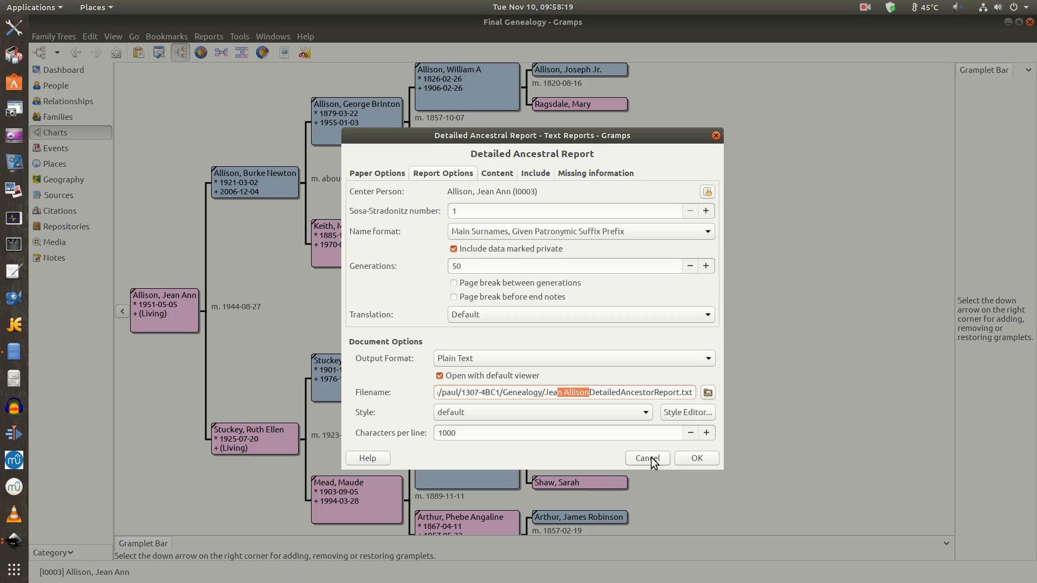
click(647, 458)
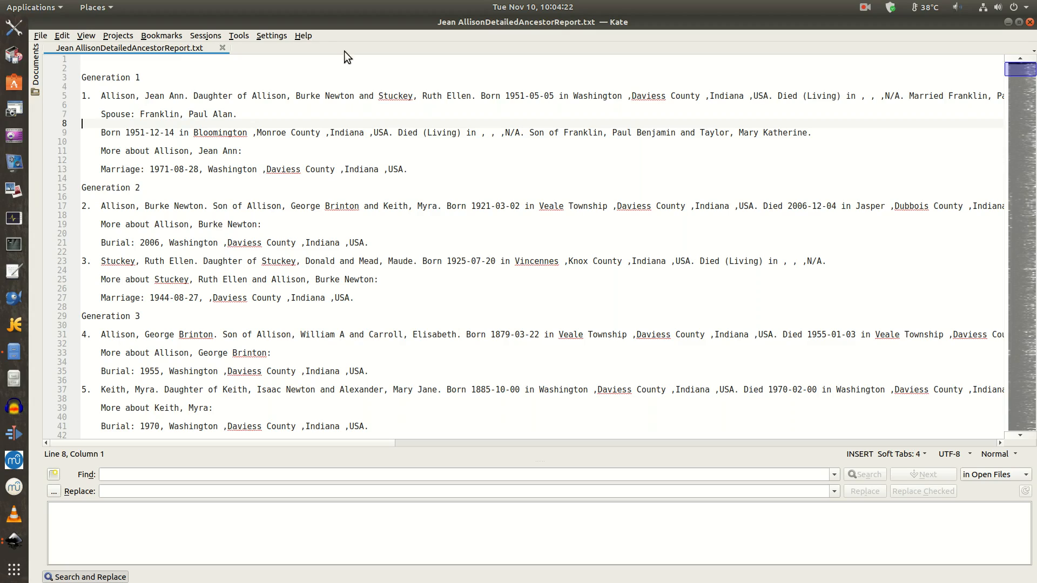
mouse_move(250, 79)
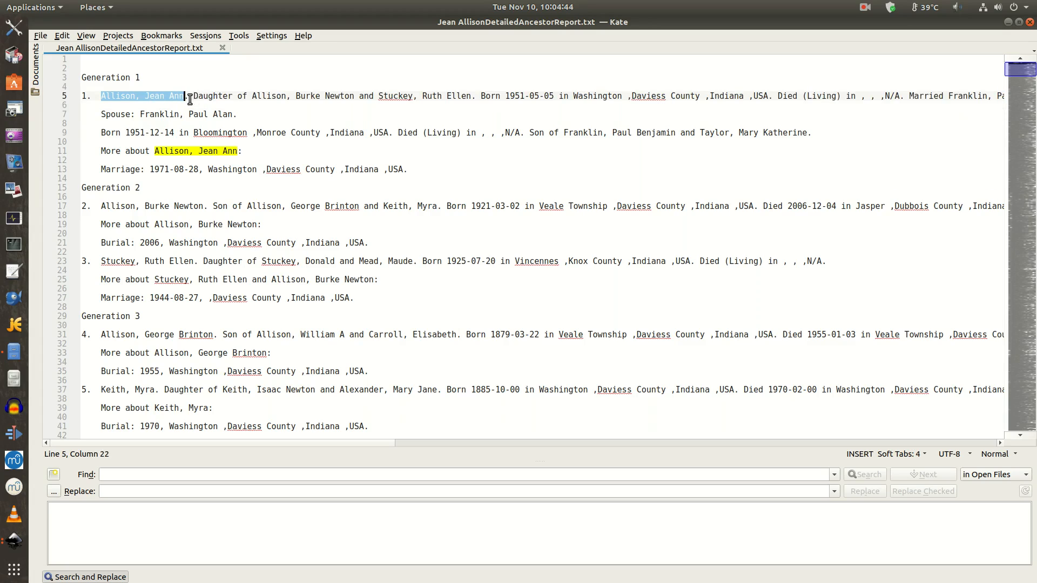
mouse_move(598, 99)
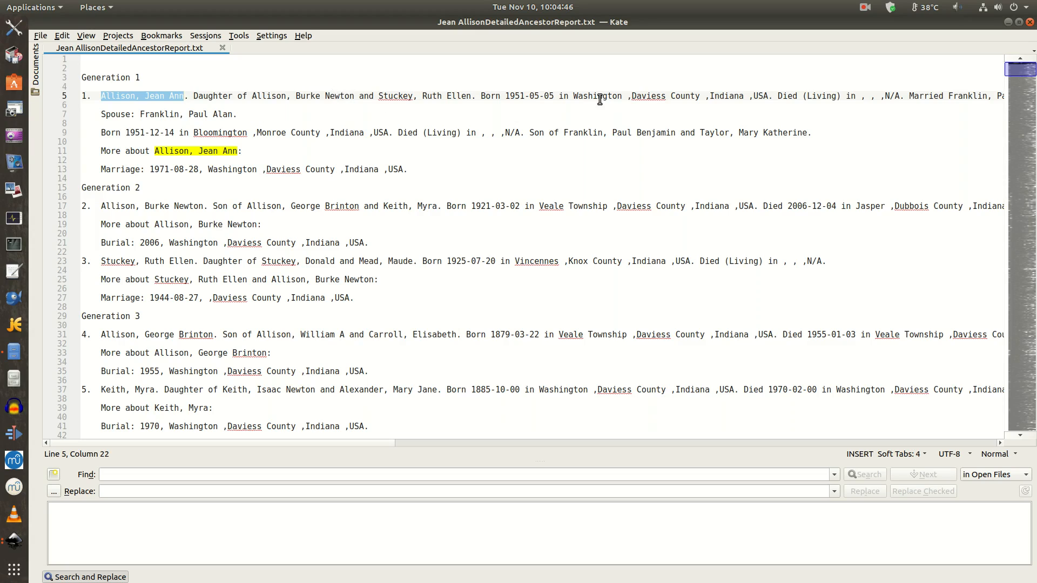
click(481, 96)
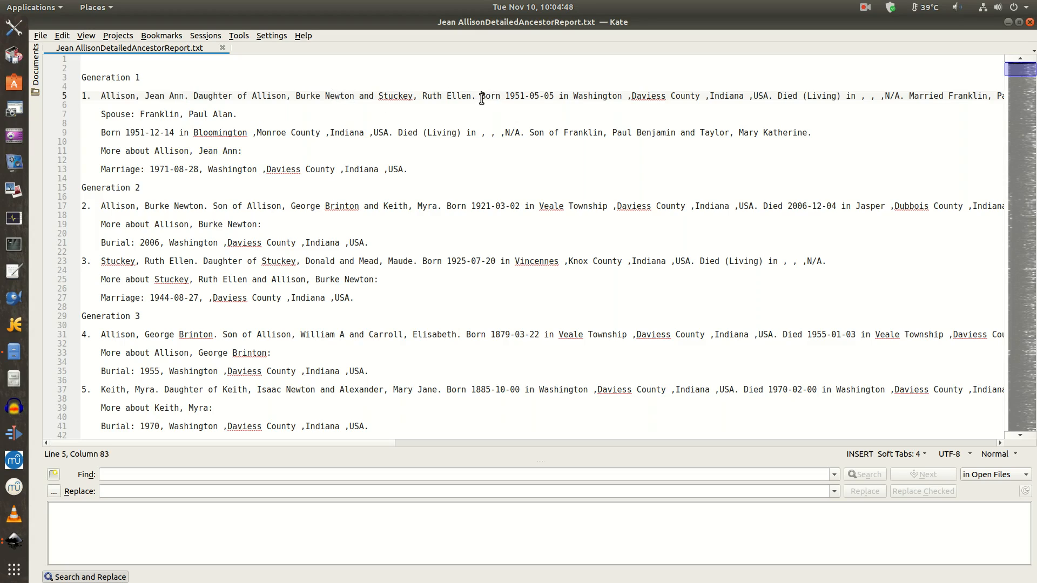
double_click(488, 96)
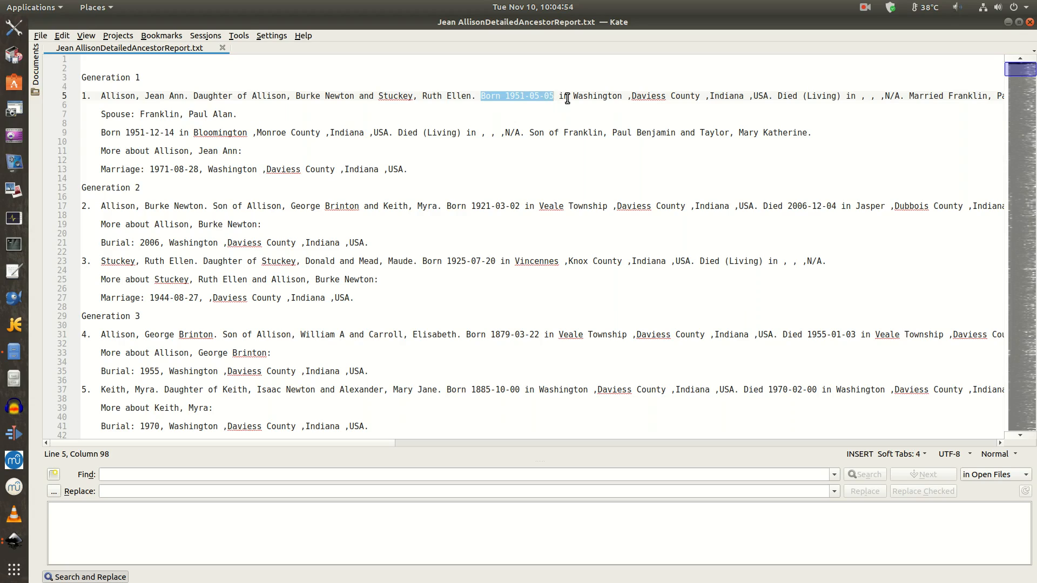
click(573, 96)
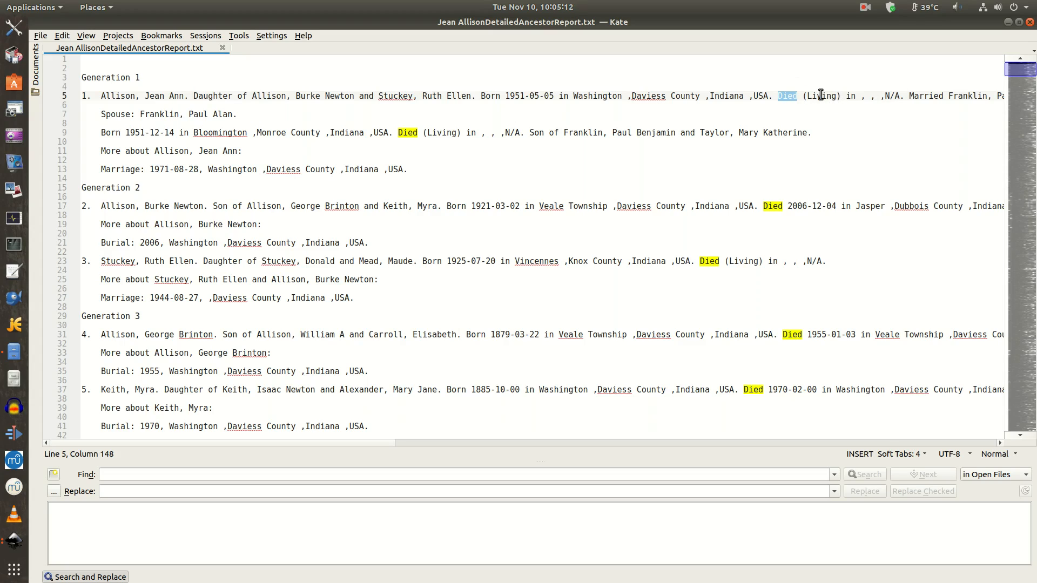
mouse_move(898, 104)
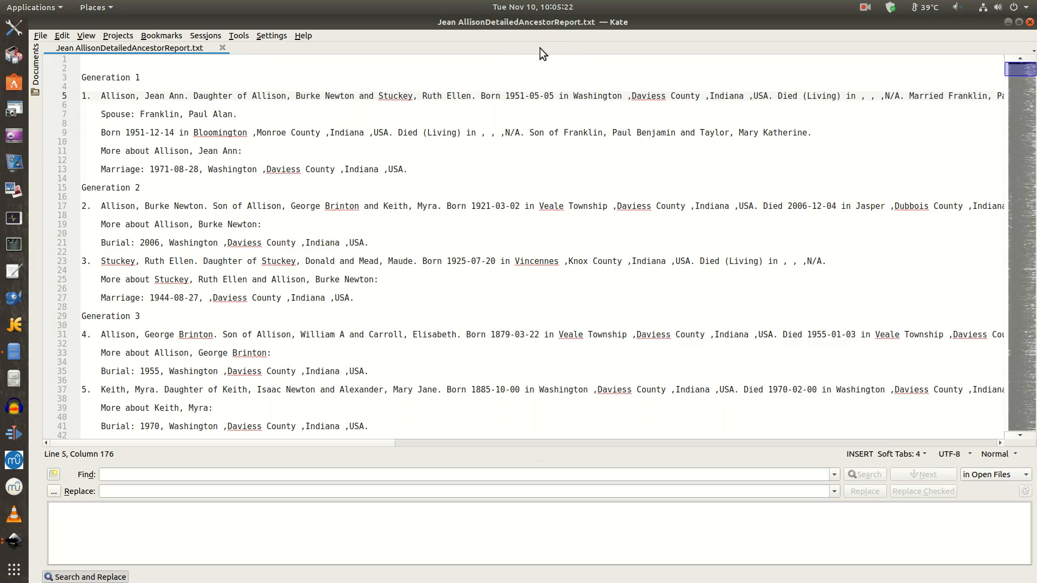
mouse_move(117, 108)
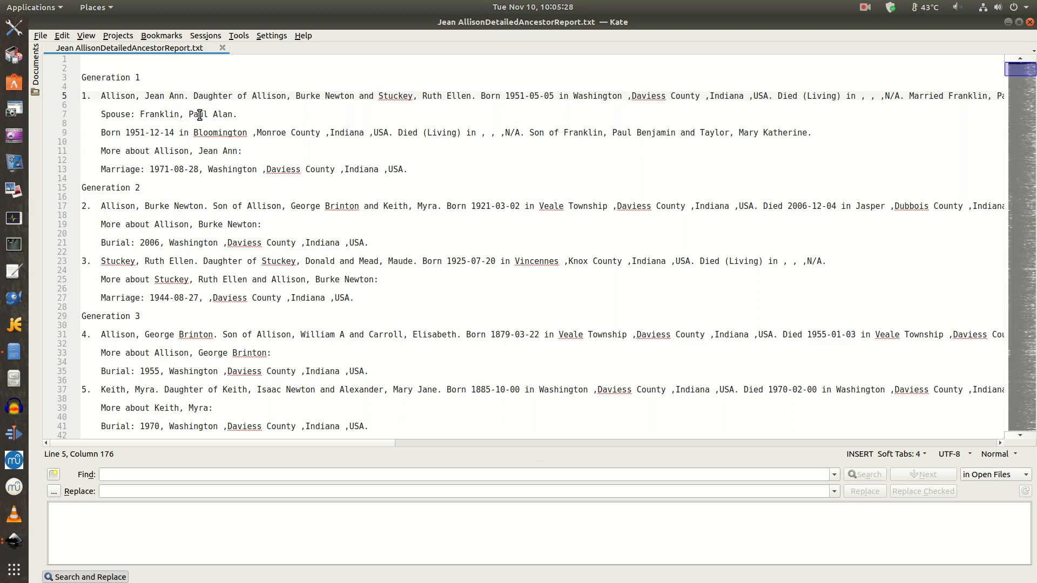
mouse_move(797, 135)
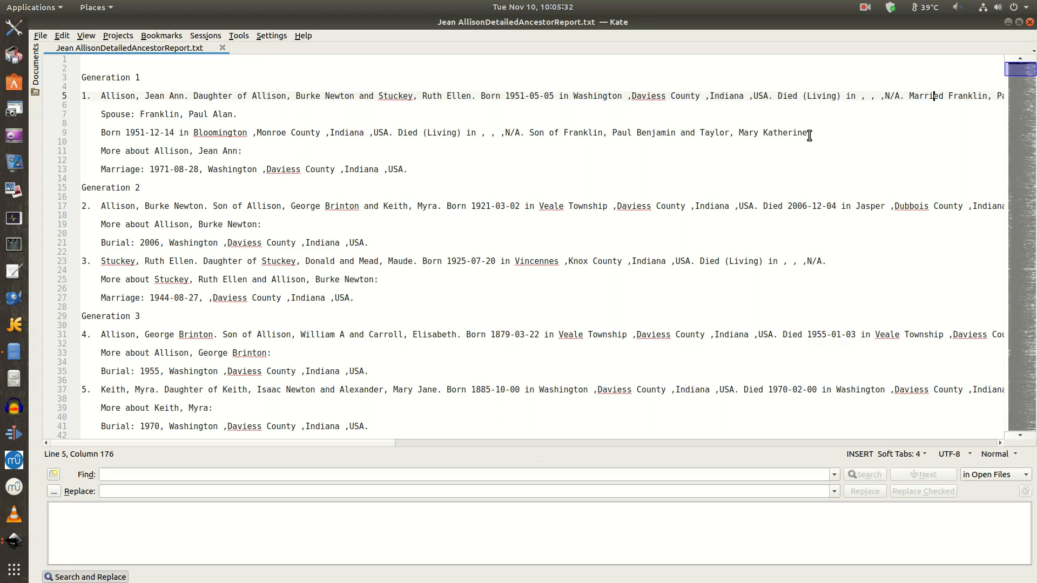
mouse_move(111, 191)
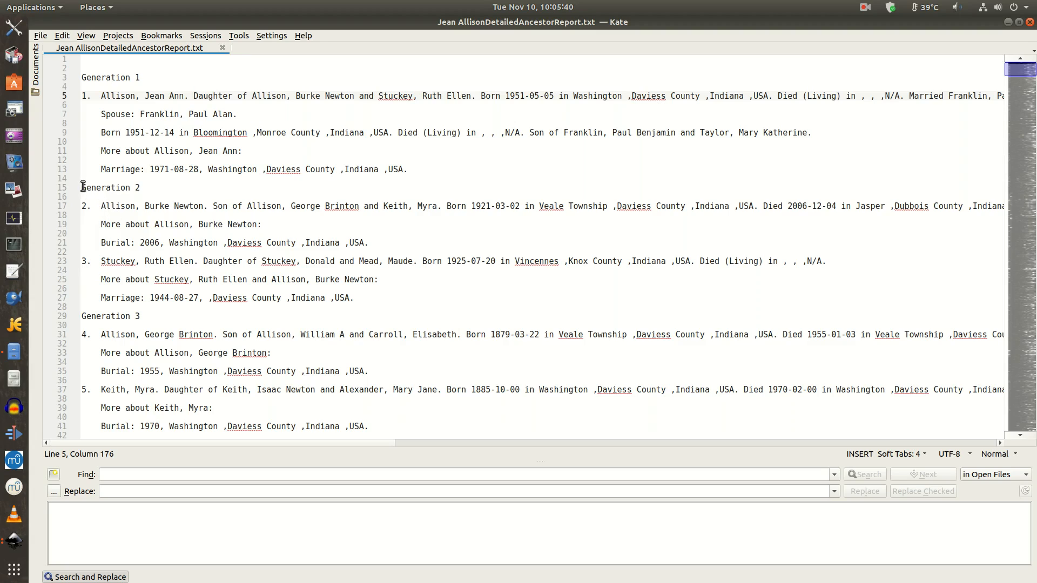
double_click(110, 187)
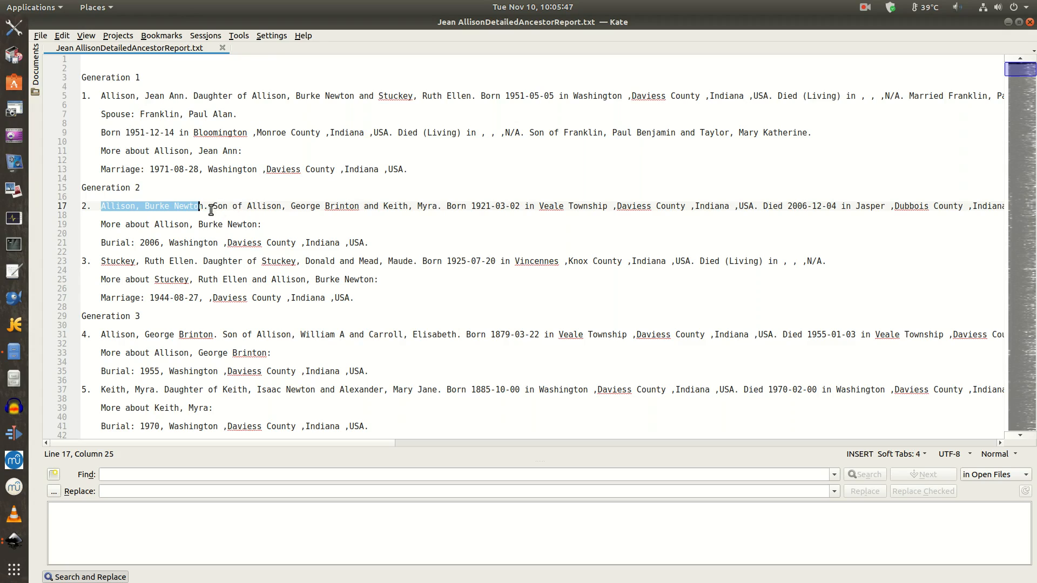
mouse_move(456, 210)
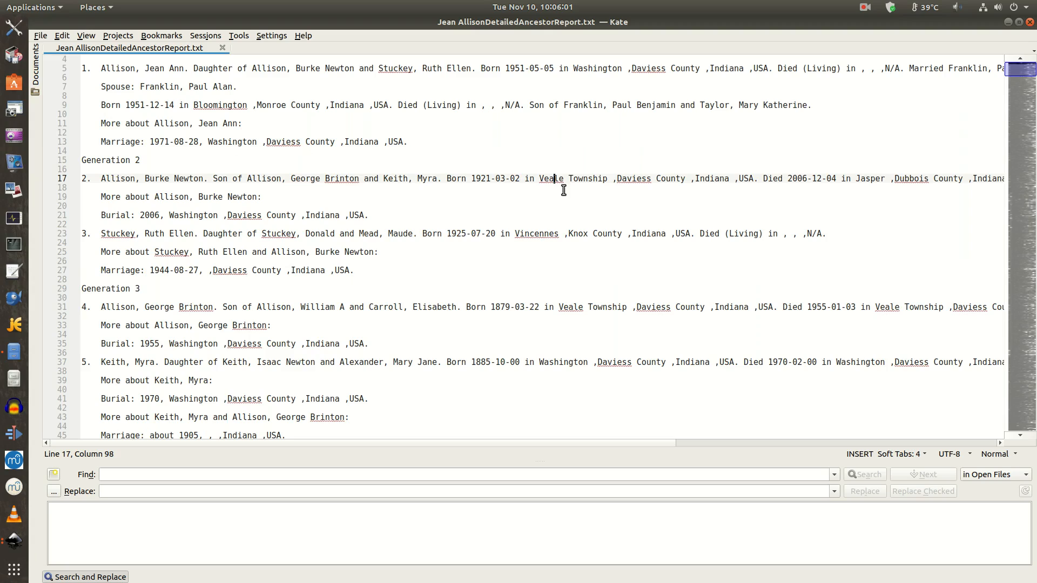
mouse_move(593, 184)
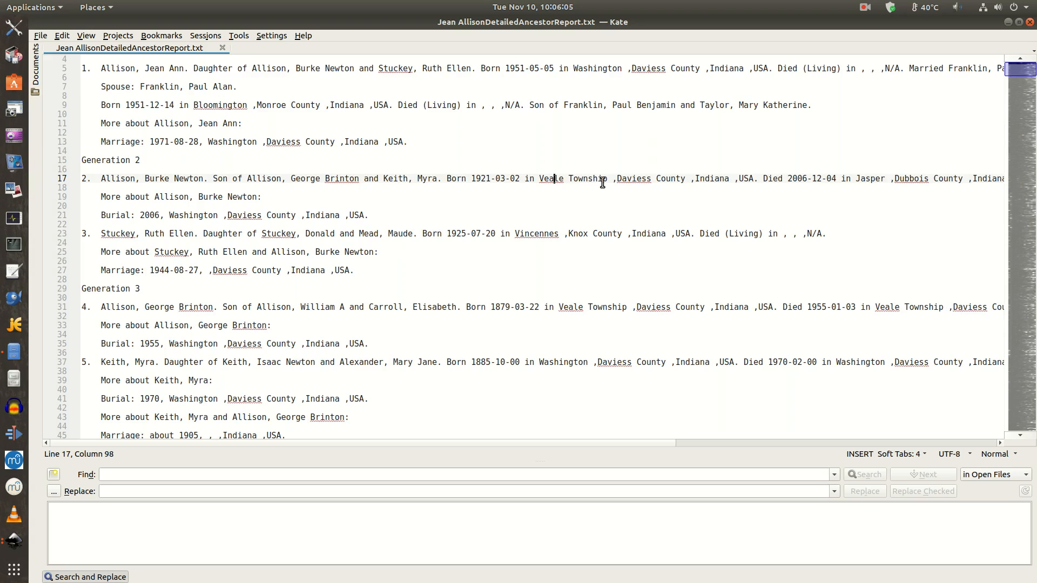
mouse_move(675, 195)
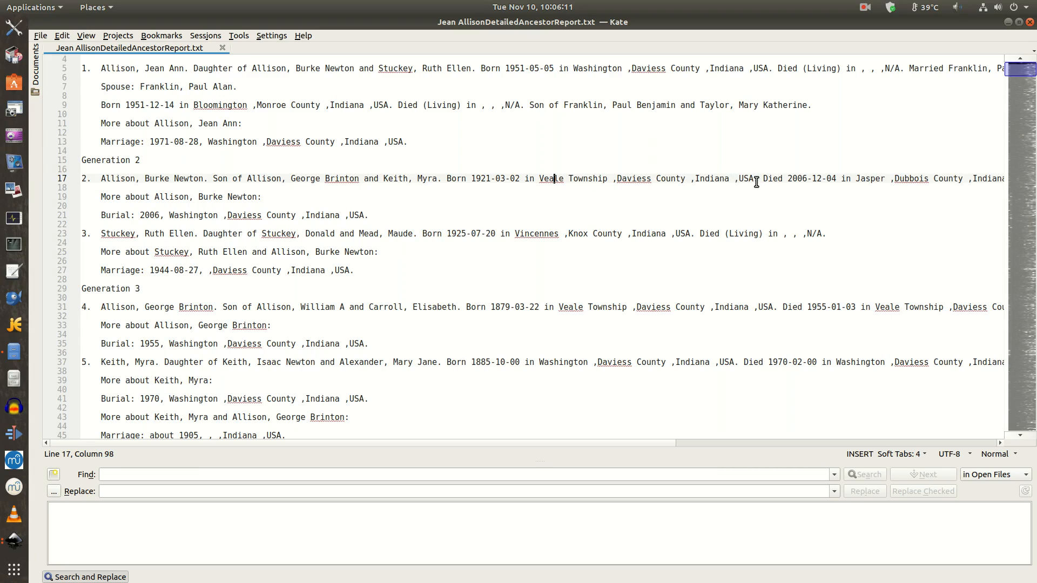
click(752, 179)
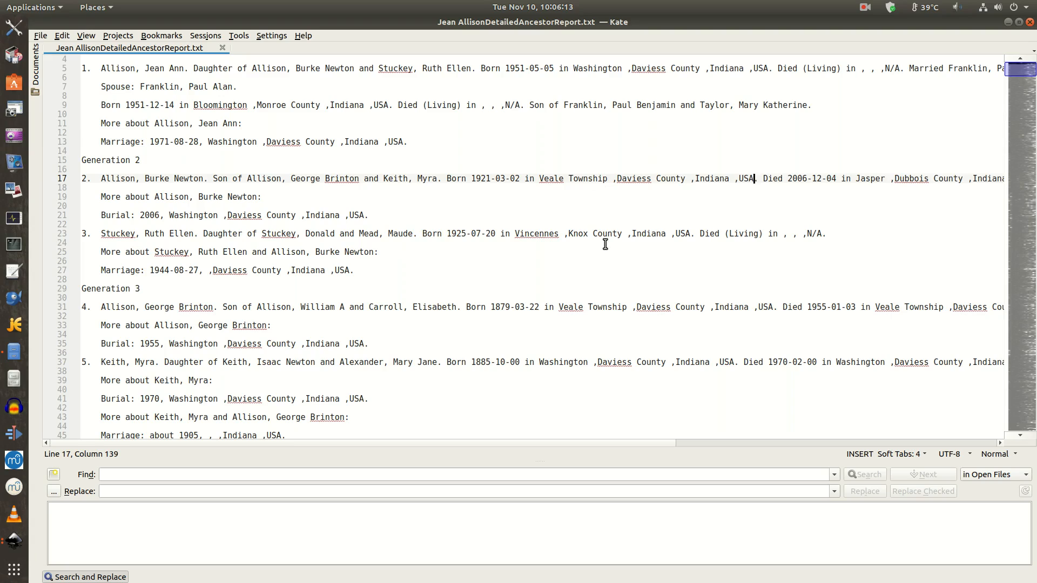
mouse_move(742, 195)
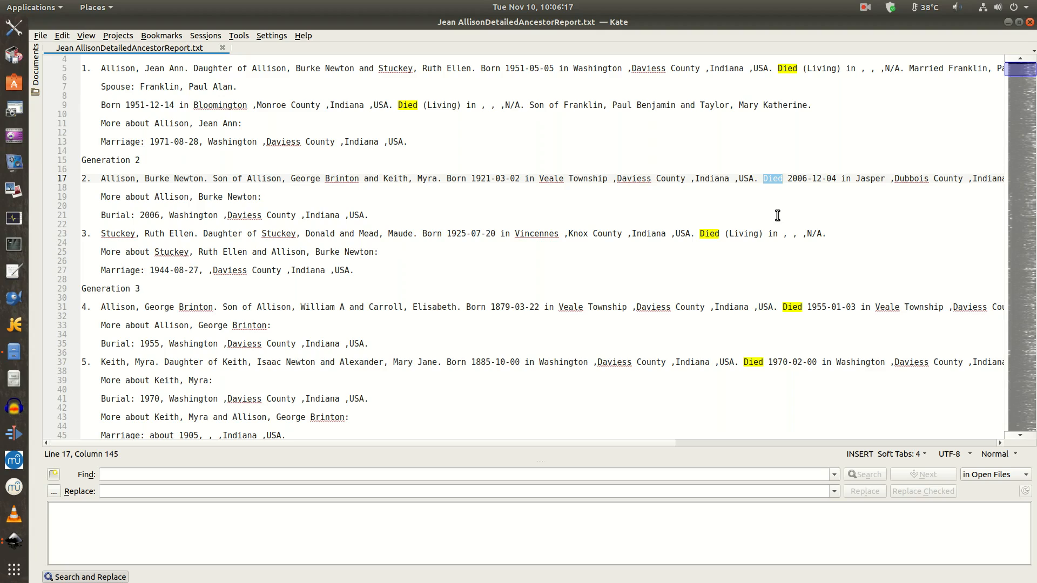
mouse_move(831, 179)
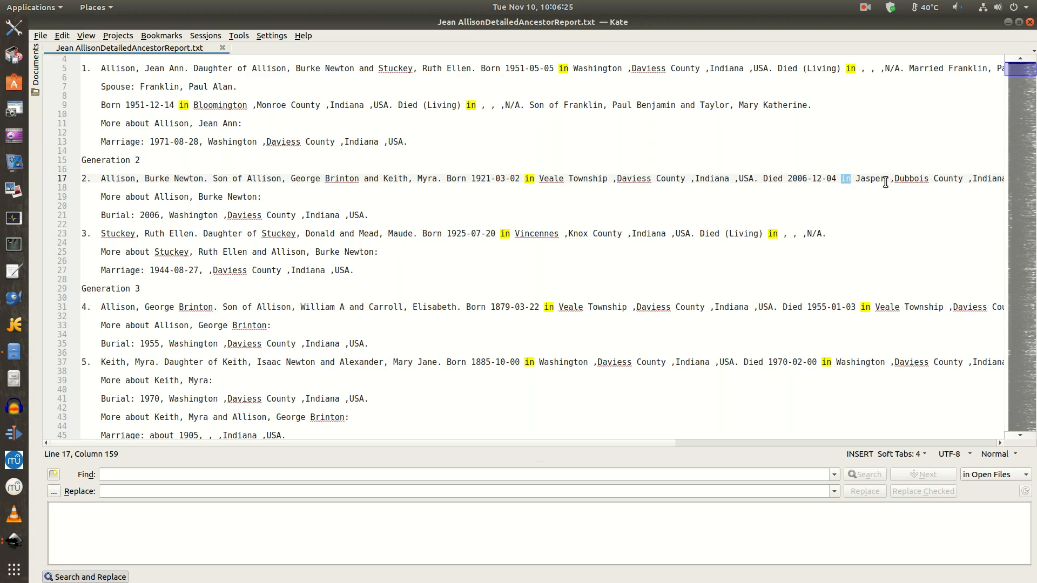
mouse_move(972, 182)
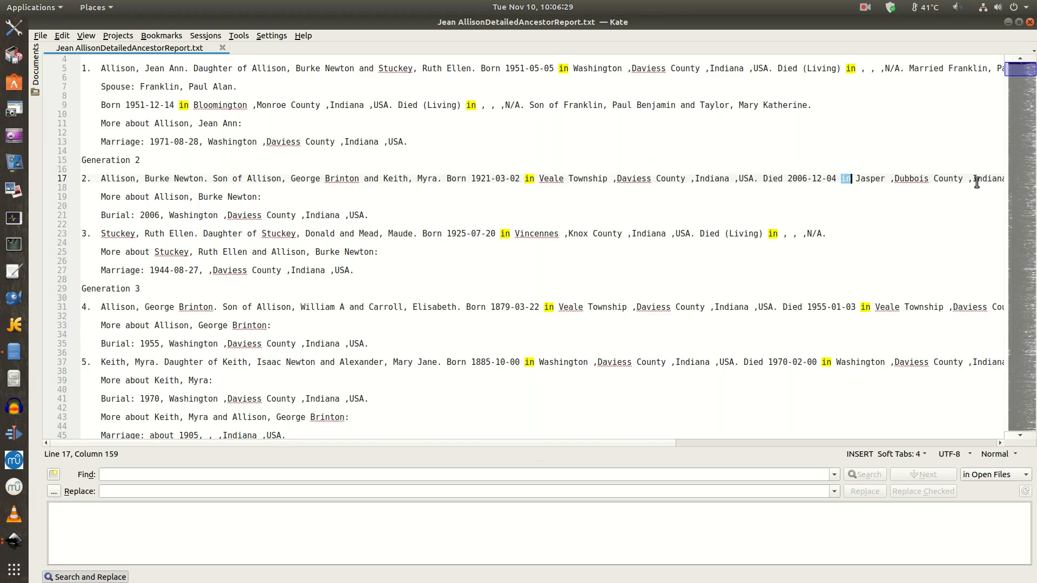
scroll(down, 3)
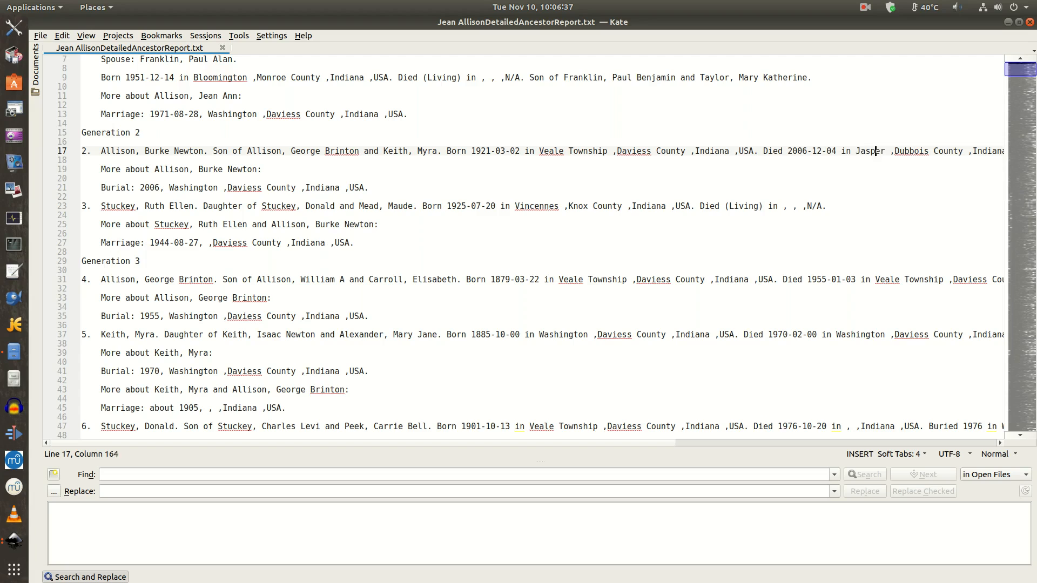
scroll(right, 3)
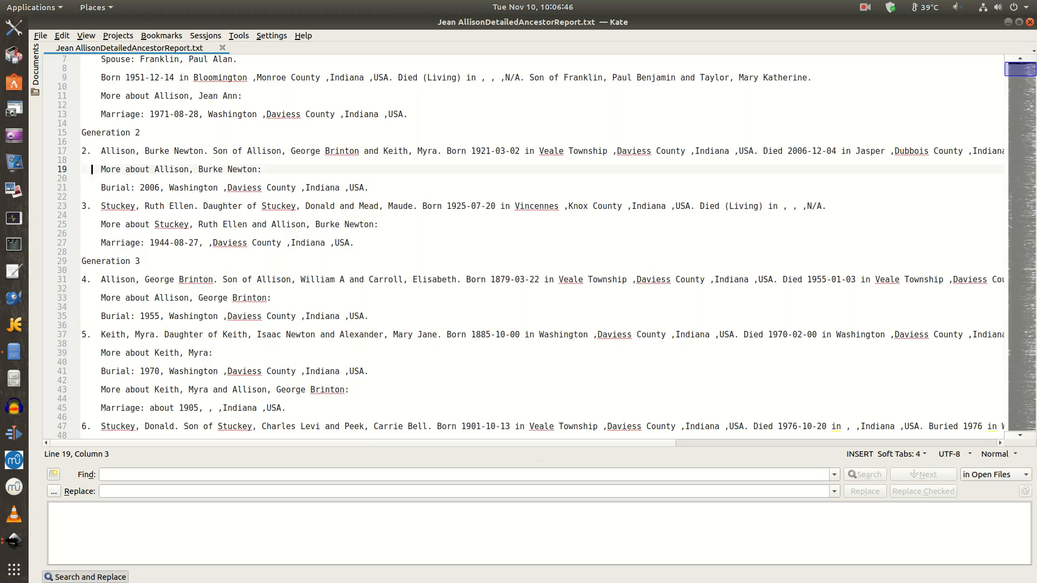
scroll(right, 3)
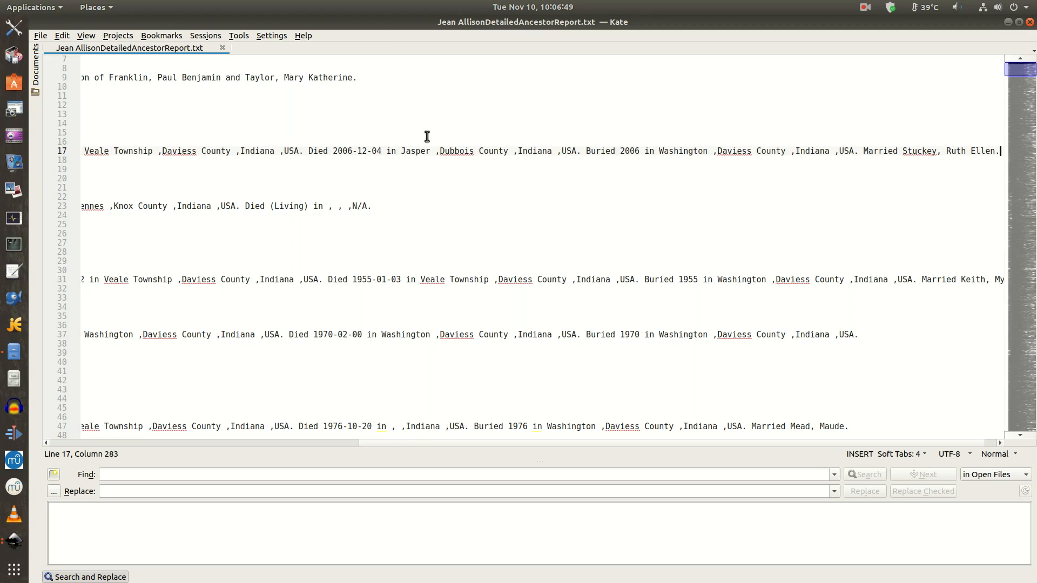
mouse_move(564, 185)
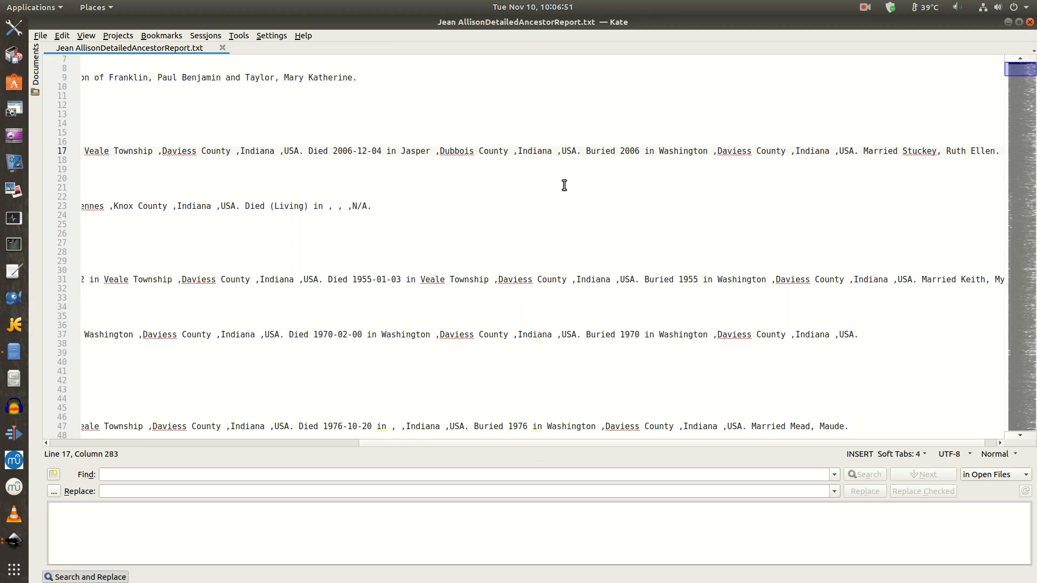
scroll(up, 3)
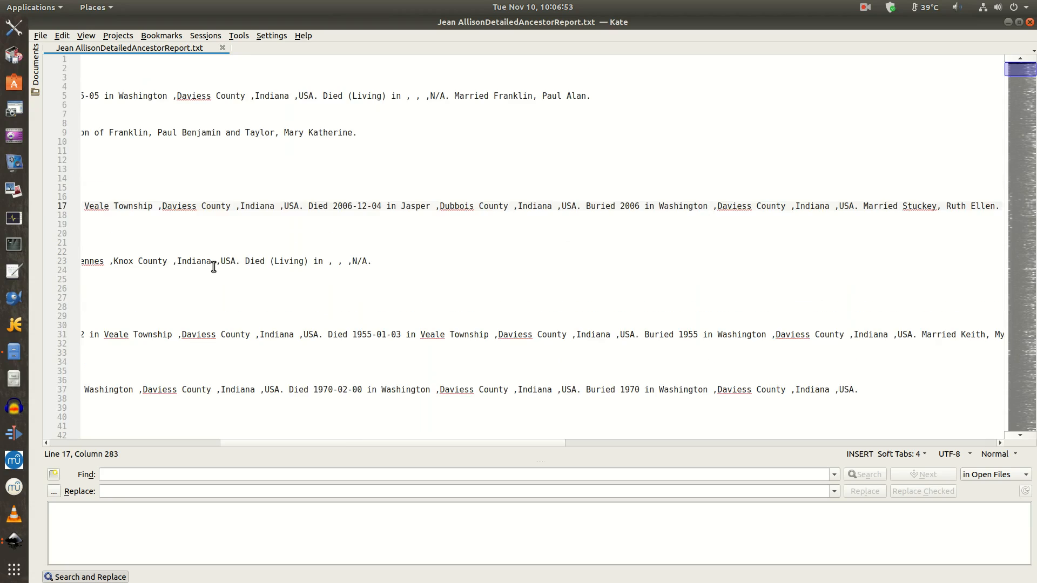
scroll(down, 3)
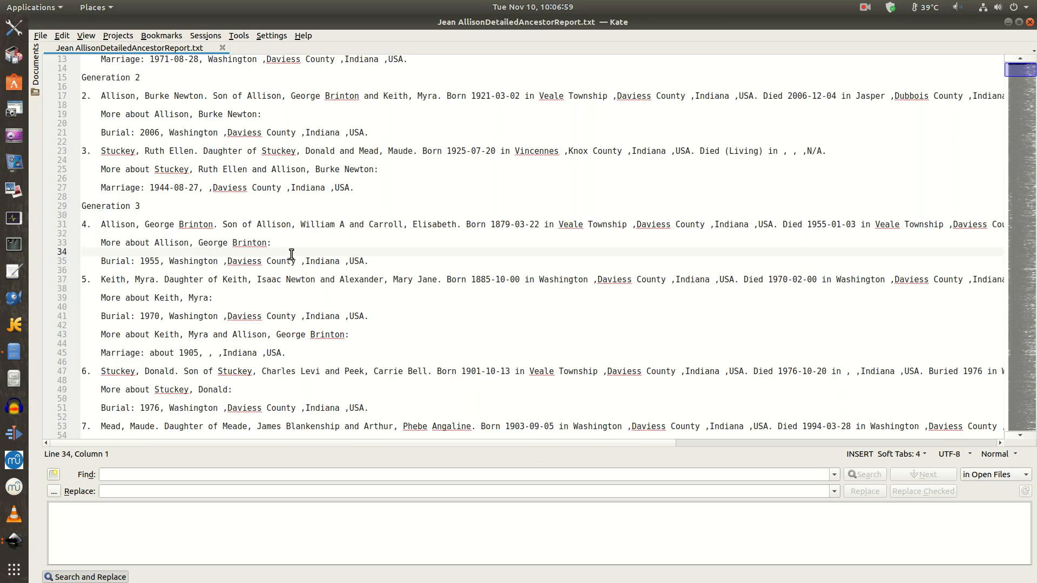
scroll(down, 3)
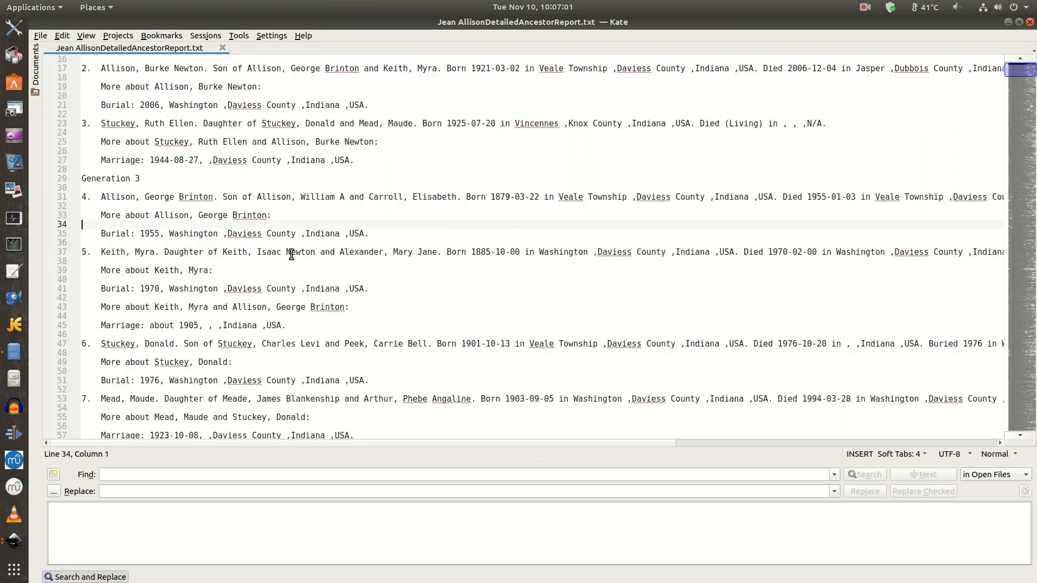
scroll(down, 3)
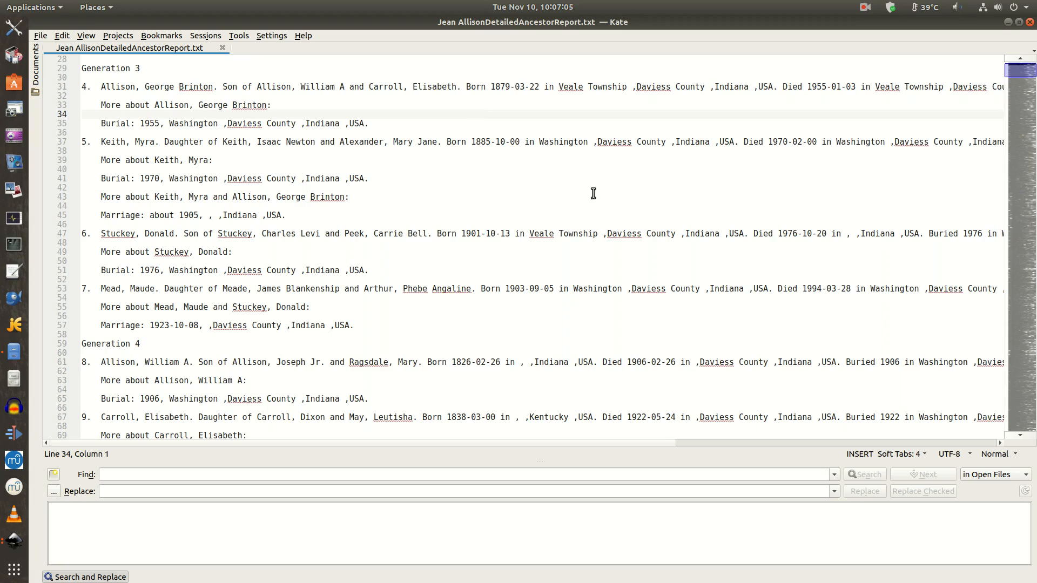
mouse_move(463, 325)
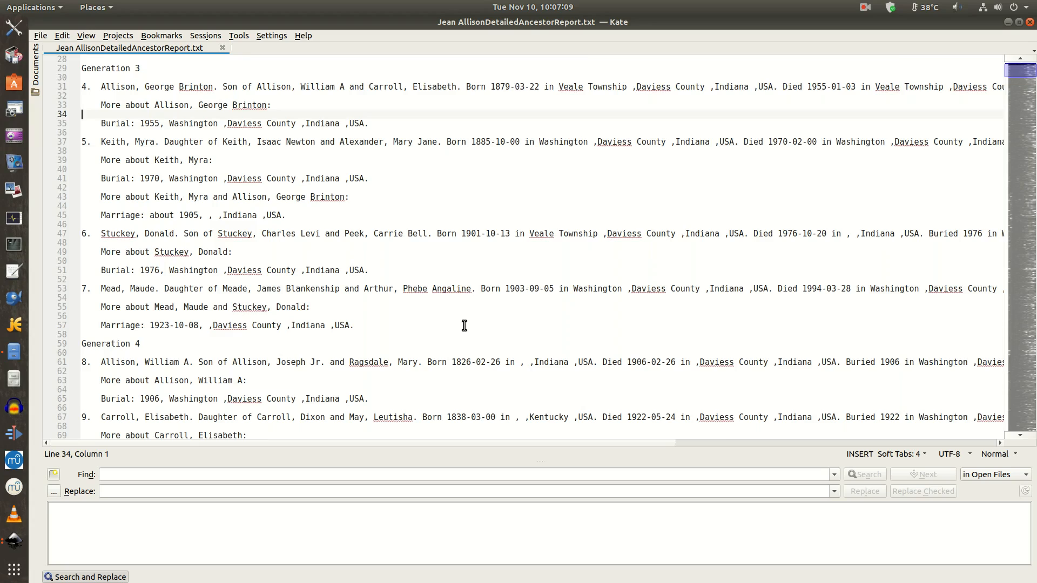
scroll(down, 3)
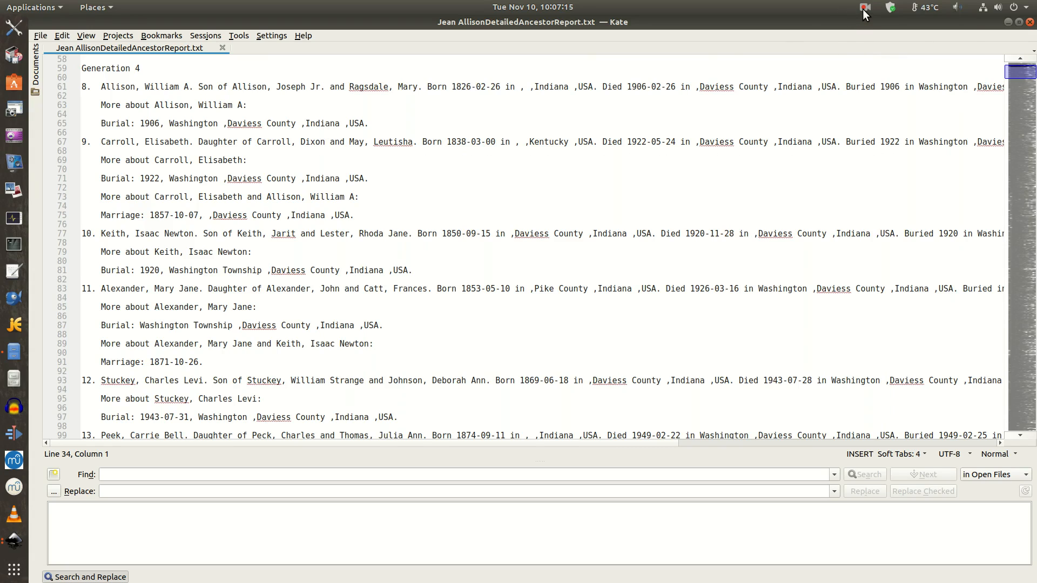
click(863, 7)
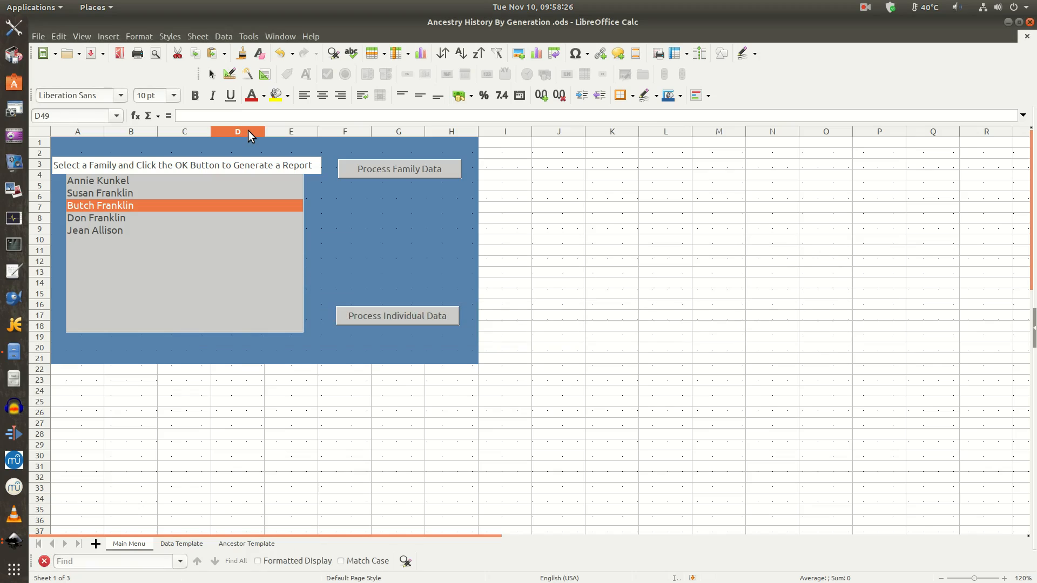
mouse_move(247, 168)
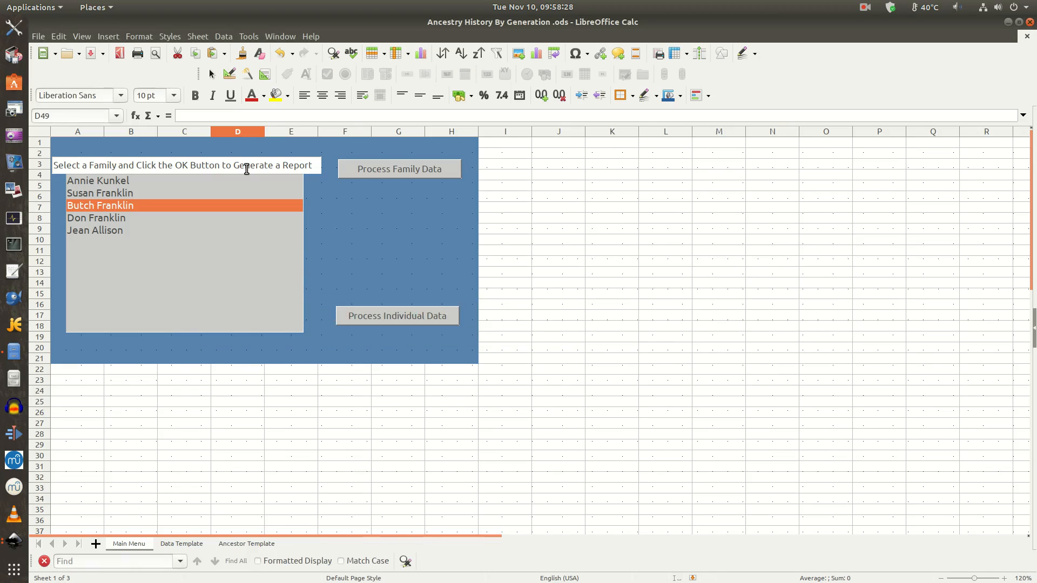
mouse_move(651, 263)
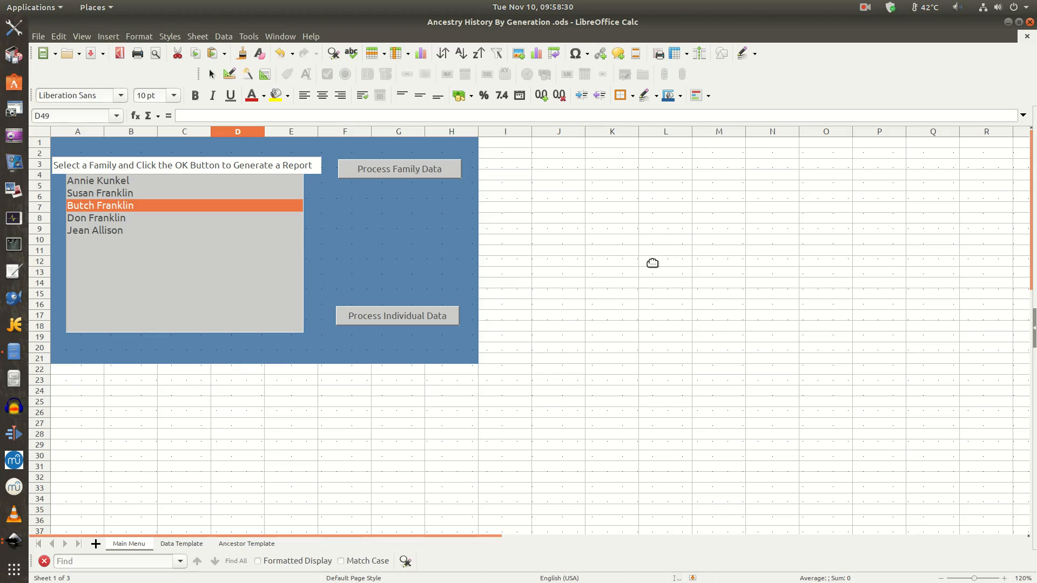
mouse_move(107, 233)
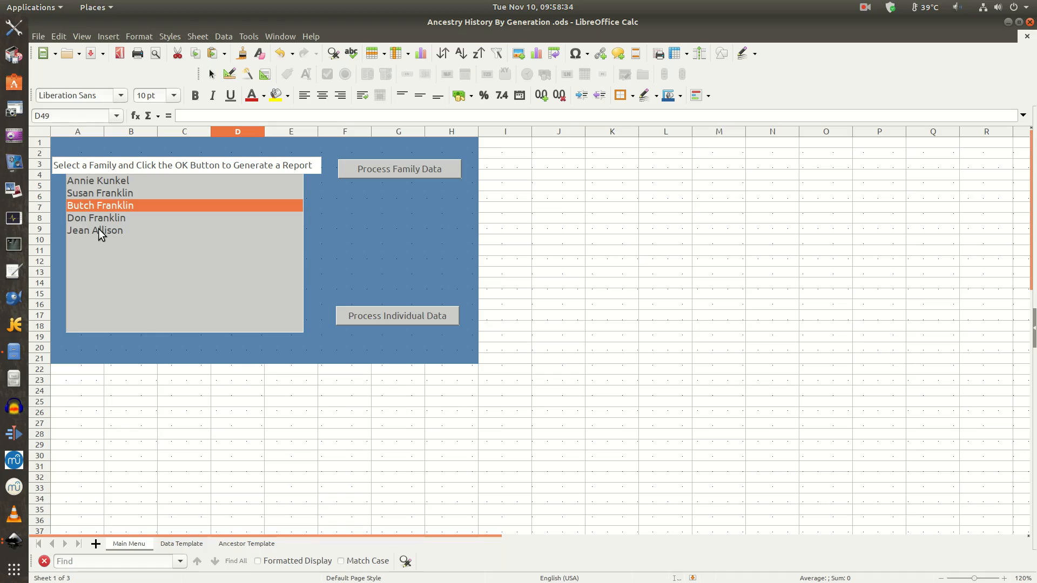
click(94, 230)
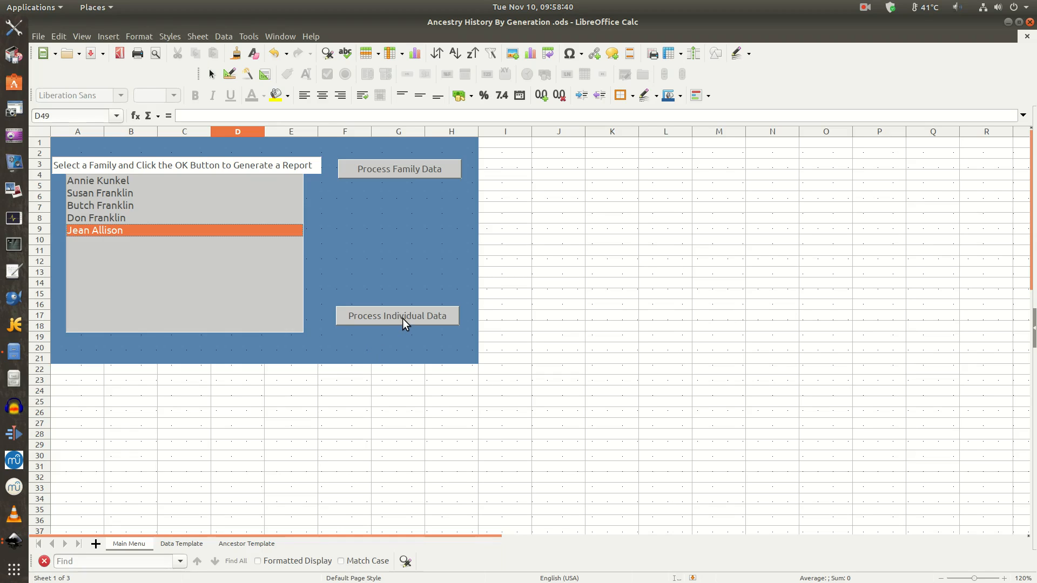
click(397, 315)
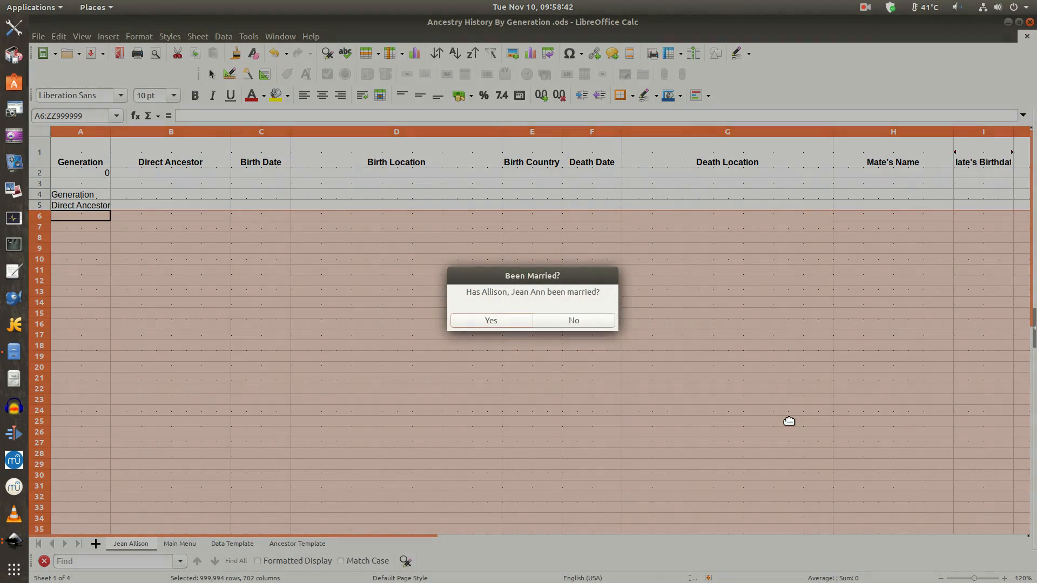
mouse_move(511, 297)
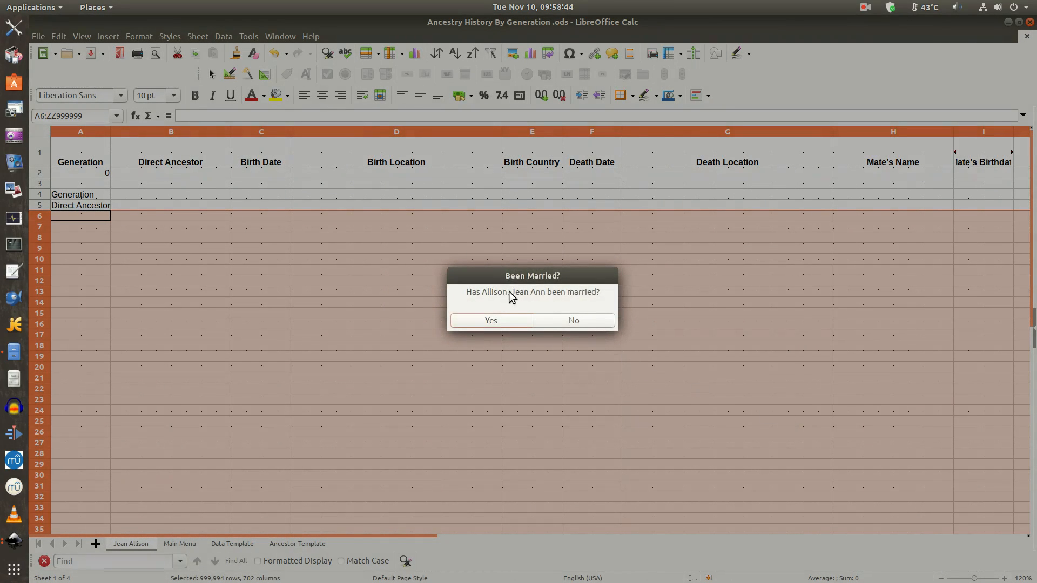
mouse_move(627, 309)
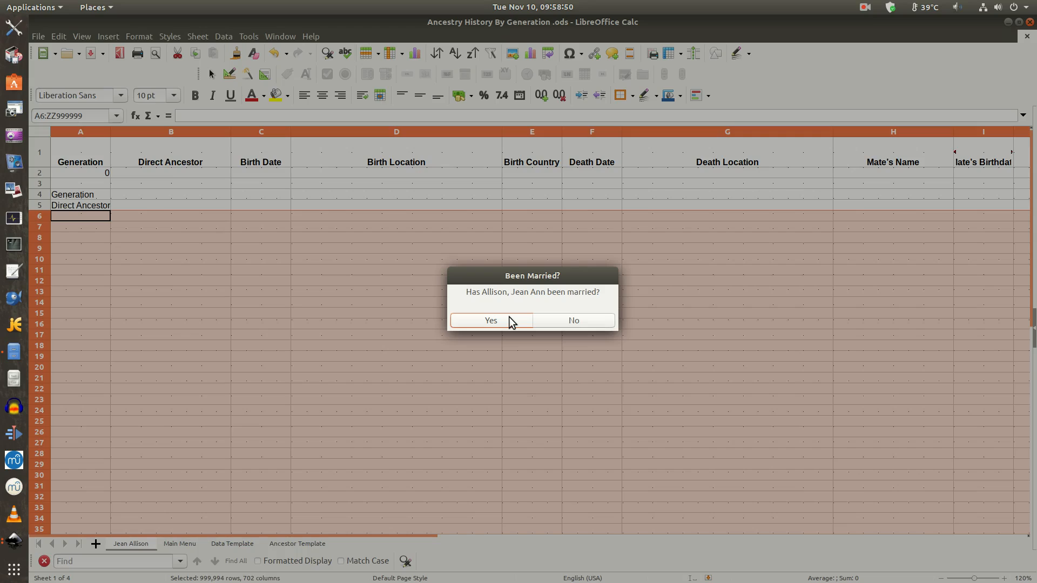
Step: Confirm Jean Ann has been married, filling ancestor rows for Generations 1–6
click(489, 320)
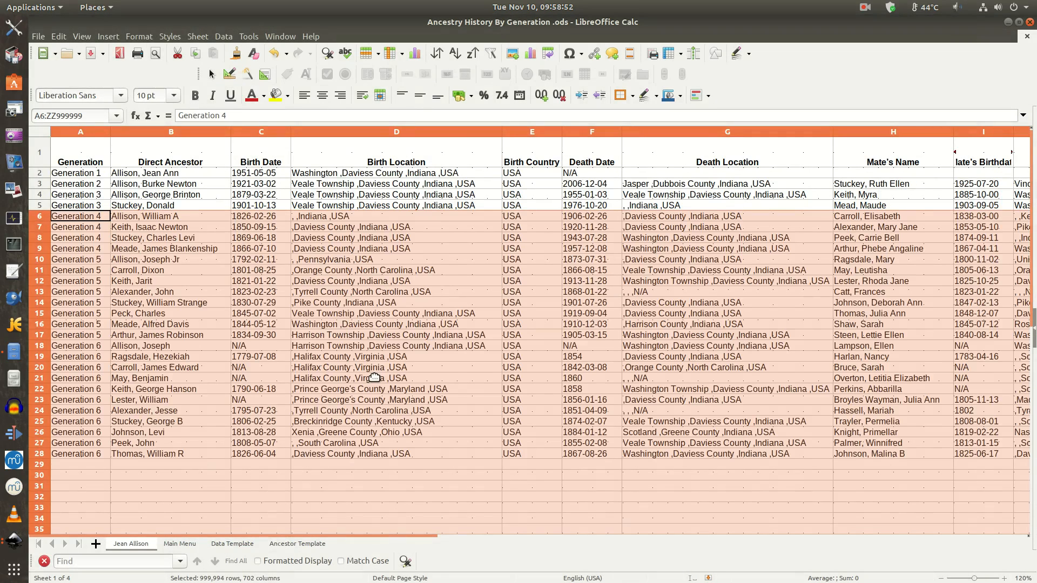
scroll(down, 3)
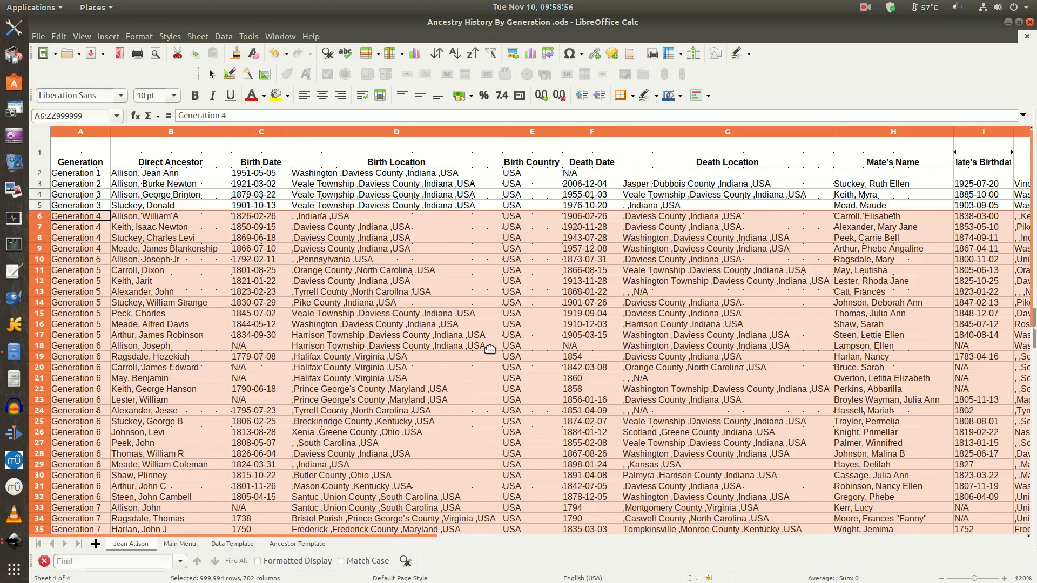
mouse_move(529, 168)
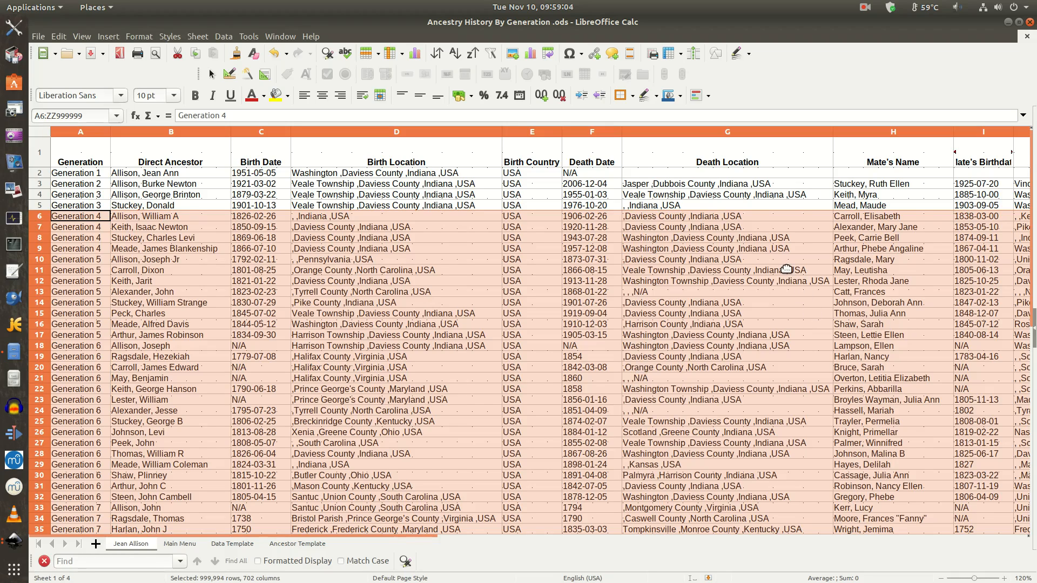
mouse_move(737, 270)
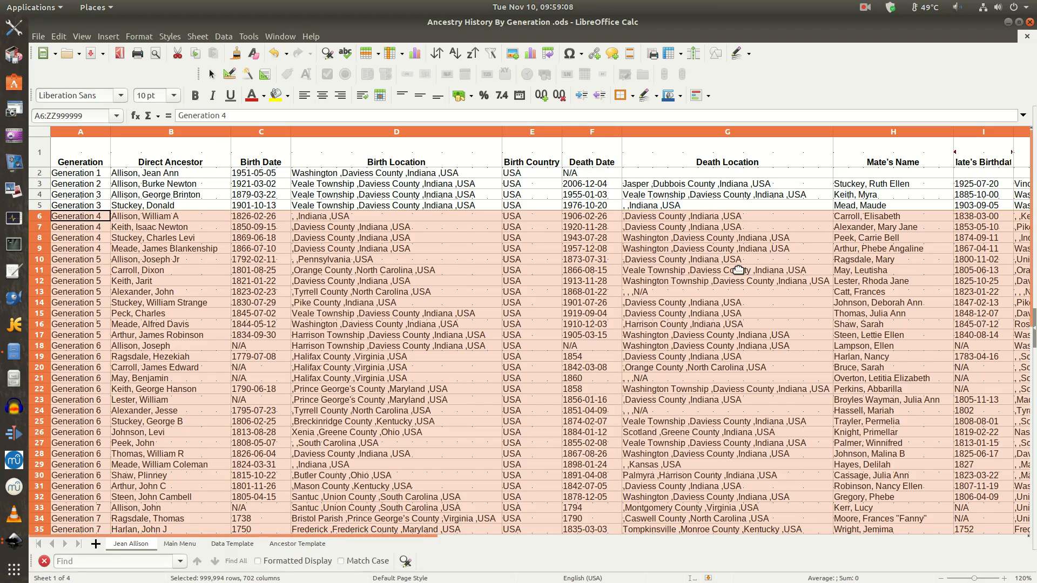
click(441, 53)
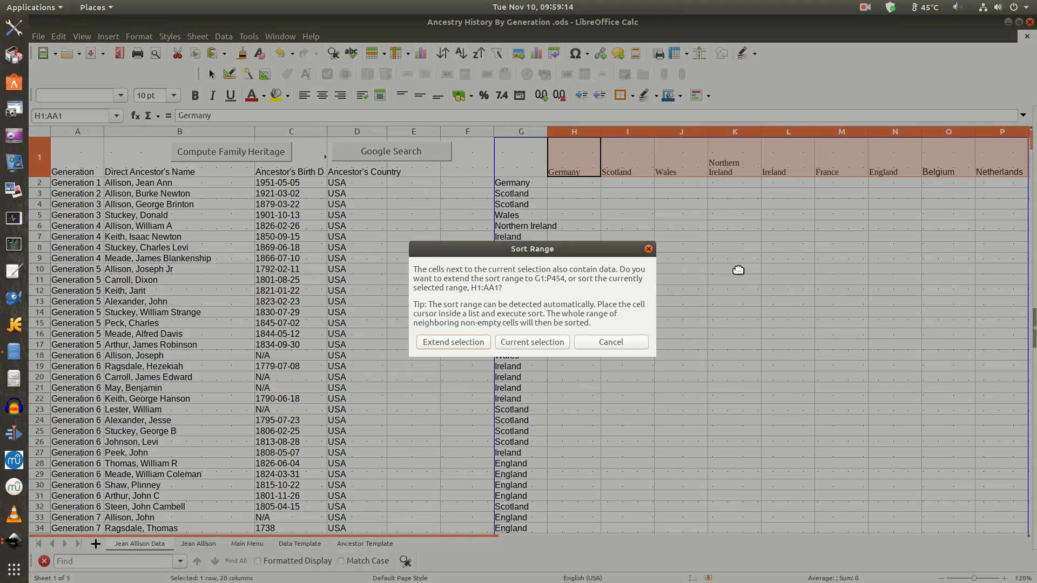
mouse_move(767, 260)
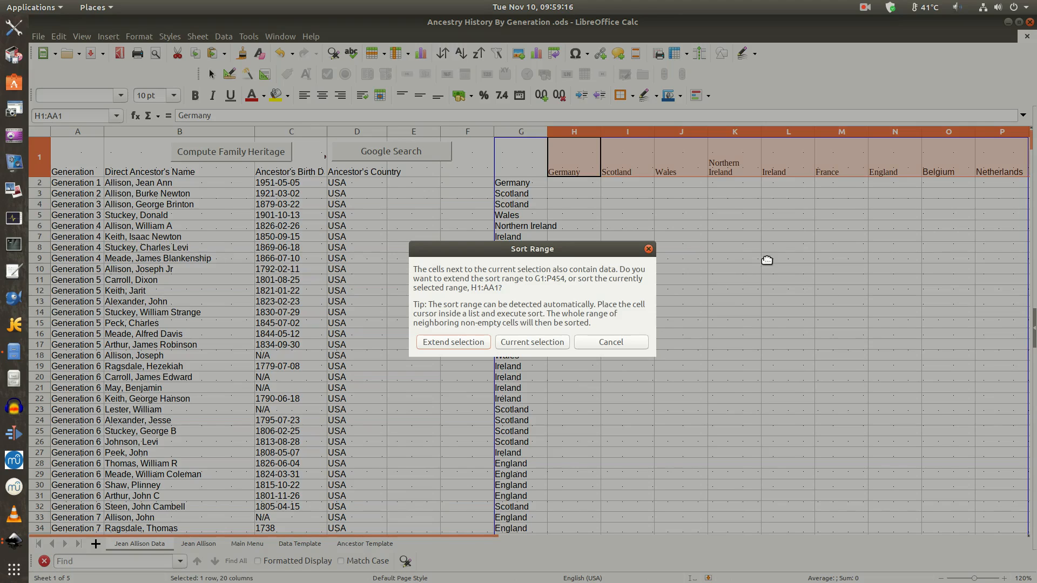
mouse_move(539, 212)
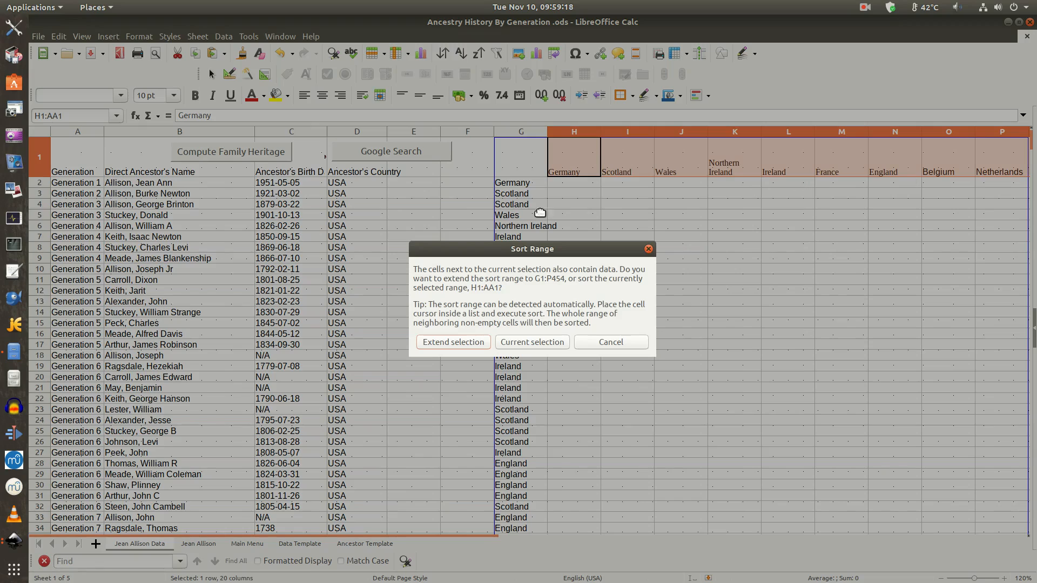
mouse_move(530, 170)
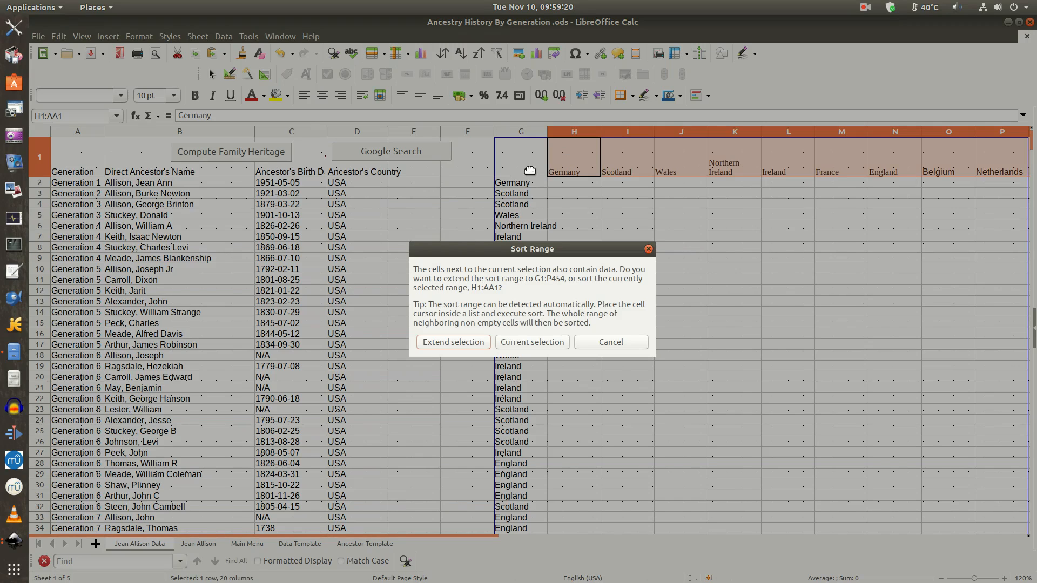
mouse_move(529, 456)
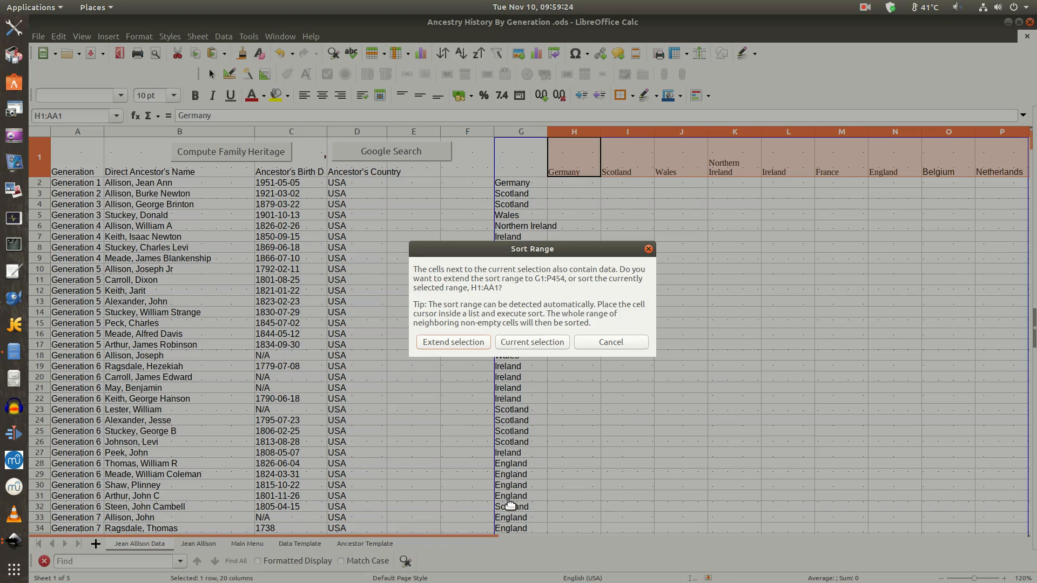
mouse_move(491, 53)
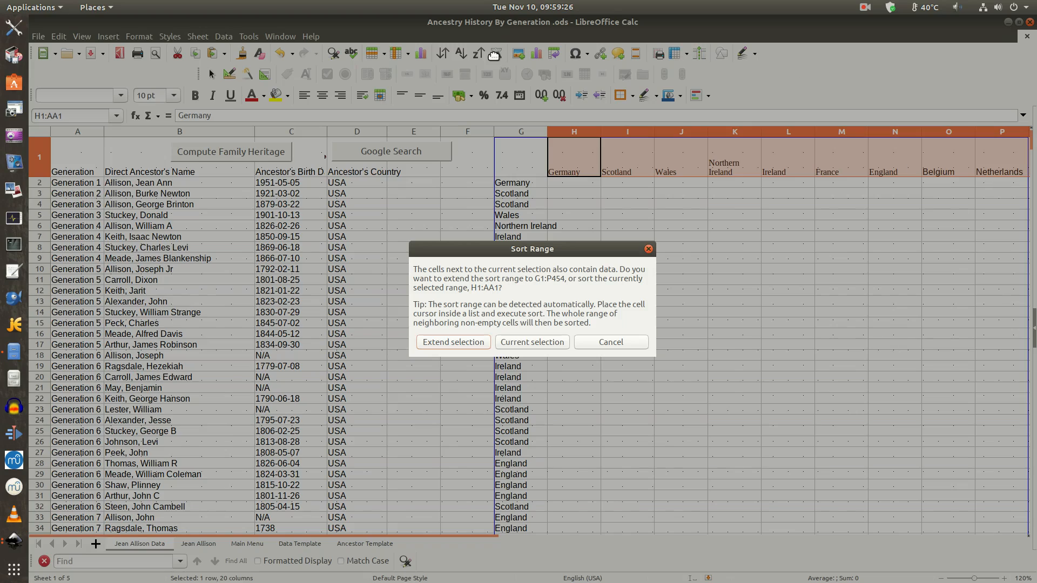
mouse_move(578, 158)
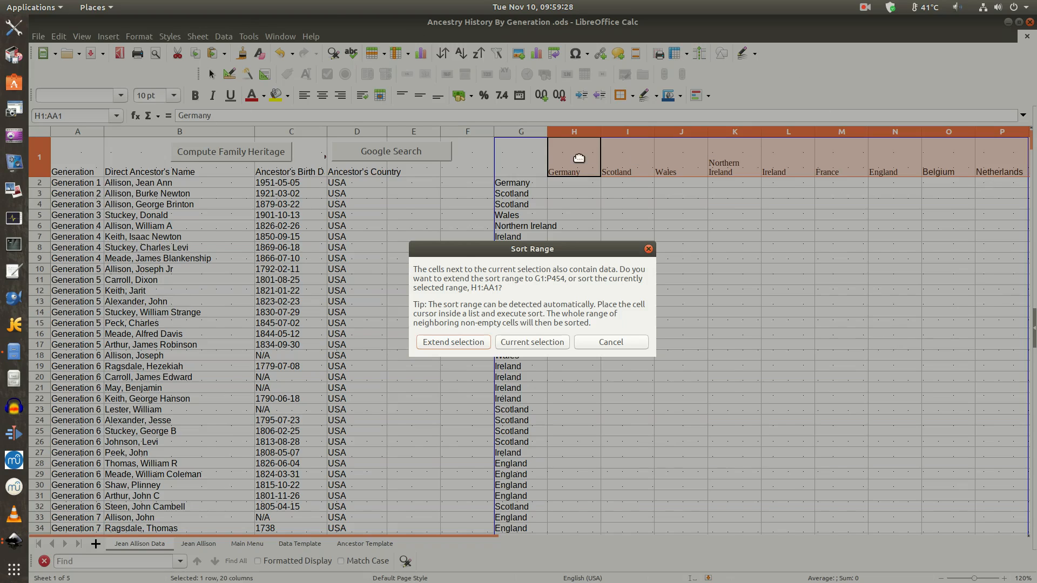
mouse_move(522, 193)
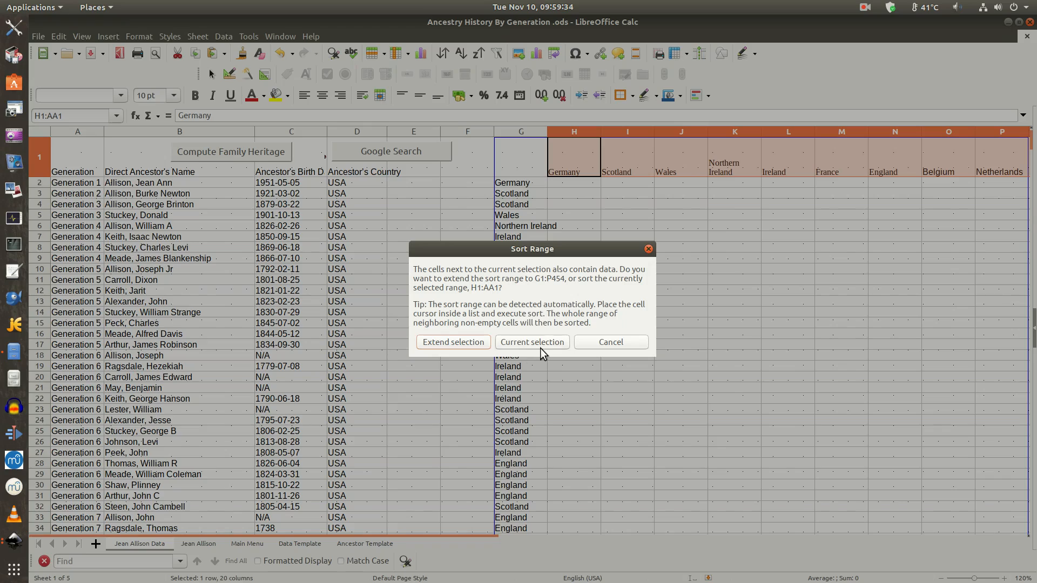
mouse_move(531, 341)
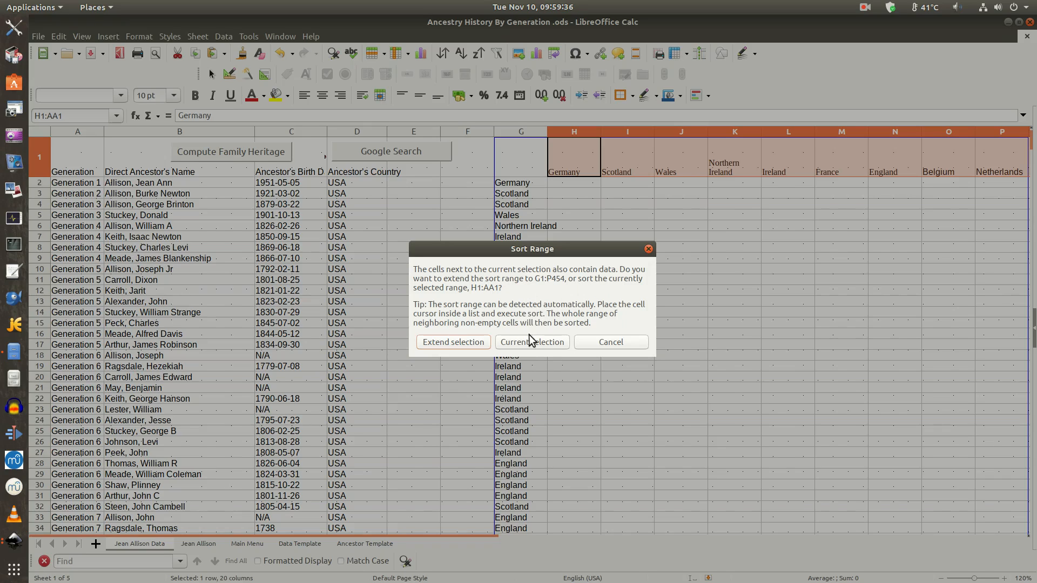
mouse_move(533, 342)
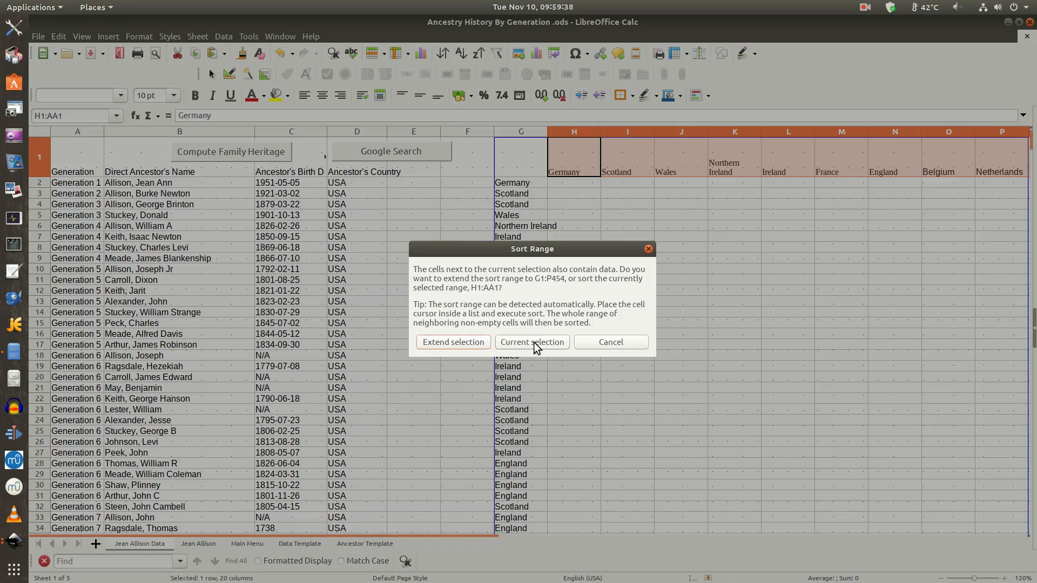
Step: Sort only the selected country header cells H1:AA1 alphabetically
click(530, 342)
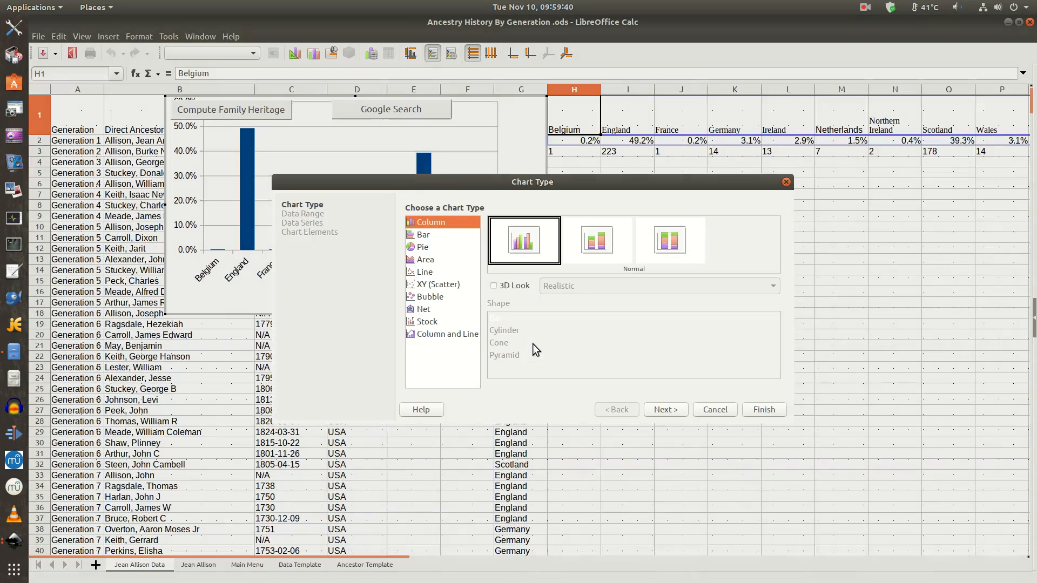
mouse_move(421, 248)
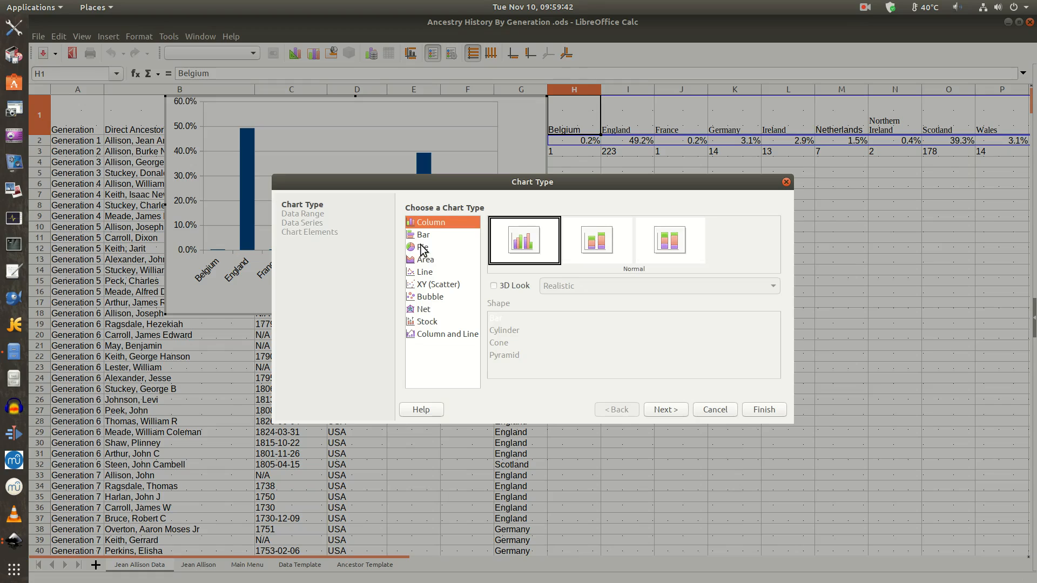
Step: Choose the Bar chart type and finish the heritage percentage chart
click(422, 235)
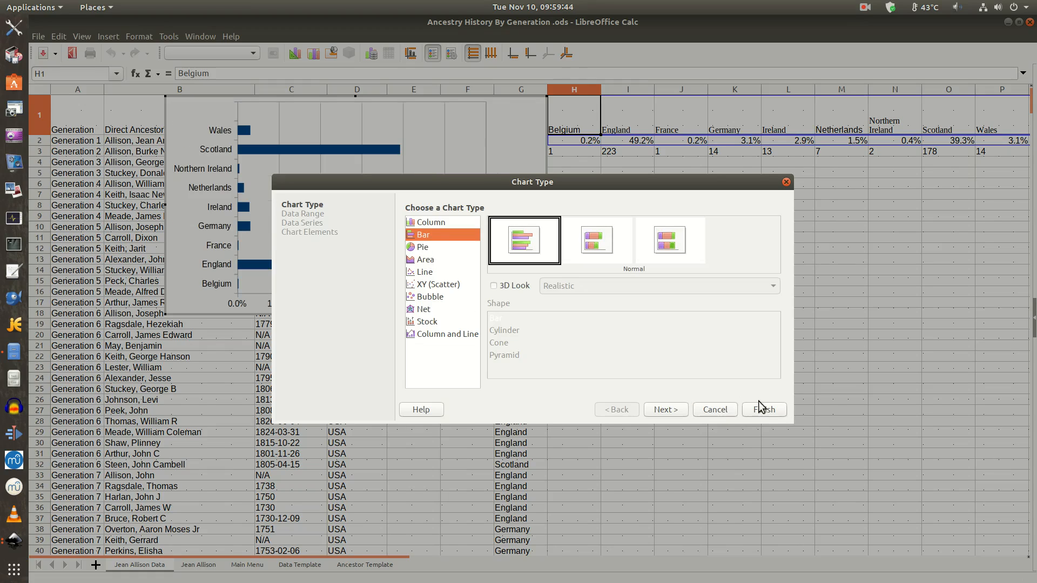
click(763, 409)
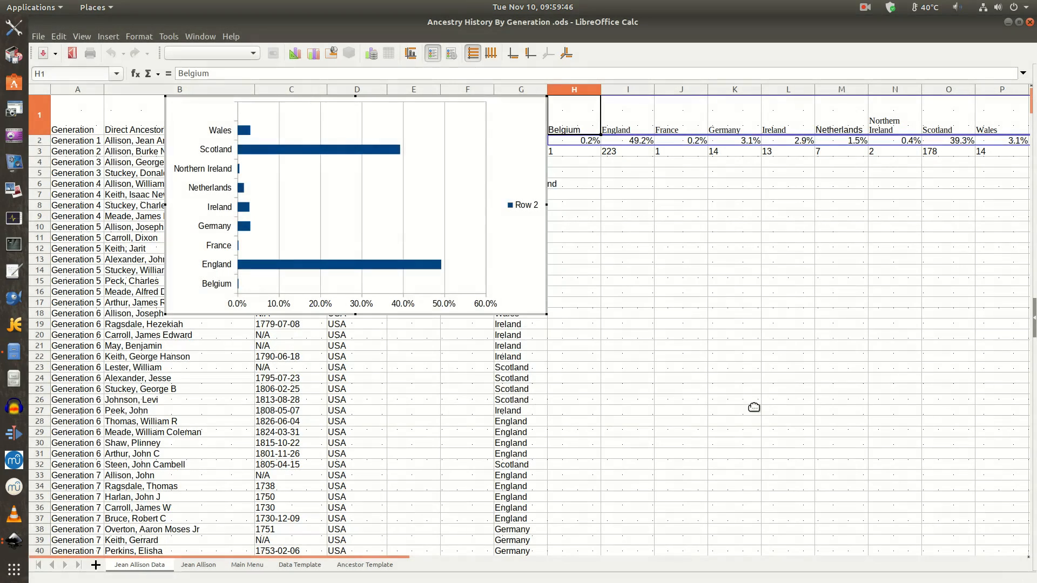
mouse_move(526, 161)
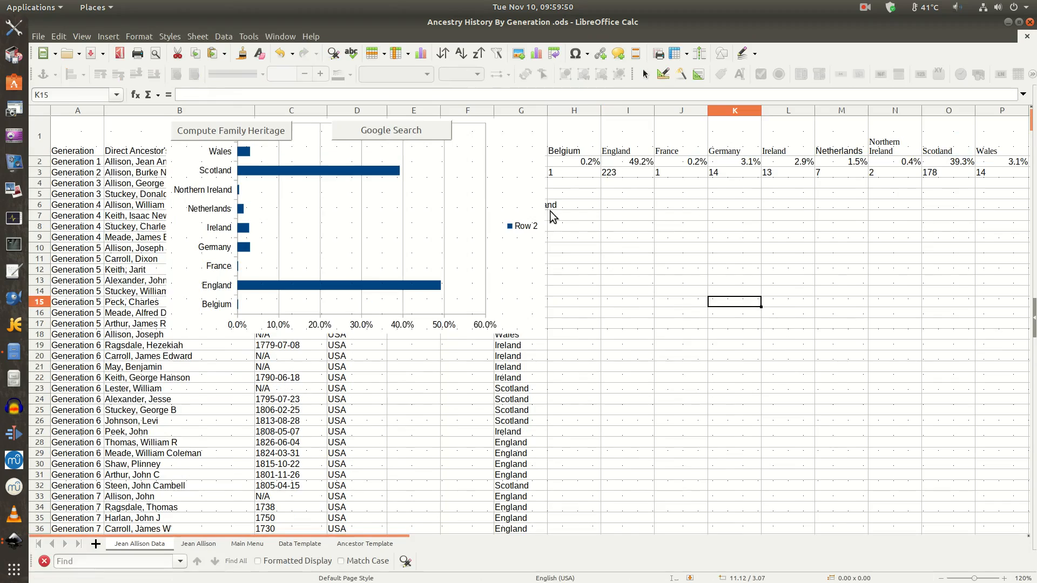
Step: Select the heritage bar chart and move it below the country tally
click(330, 264)
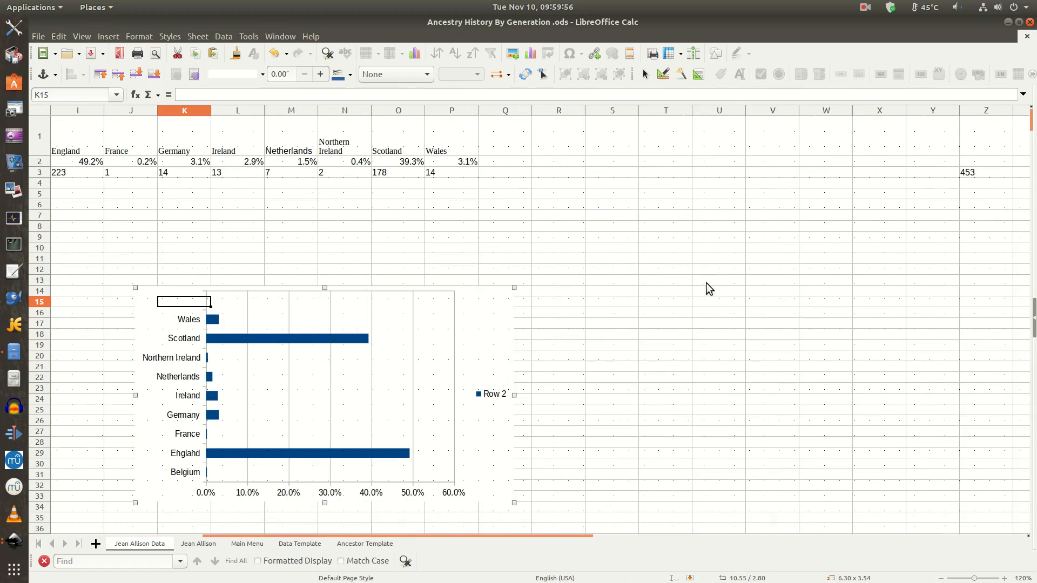
mouse_move(736, 150)
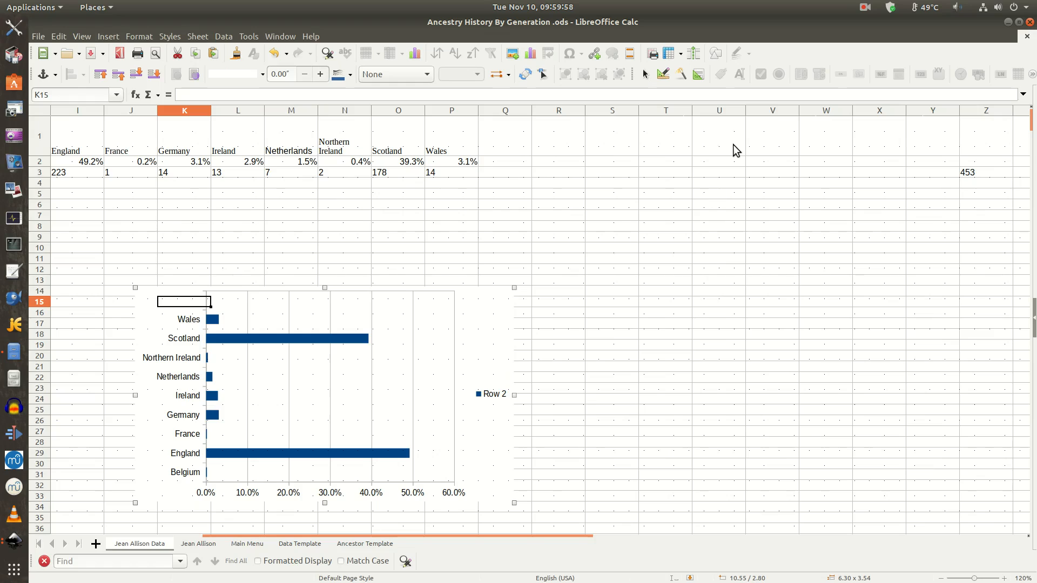
mouse_move(505, 309)
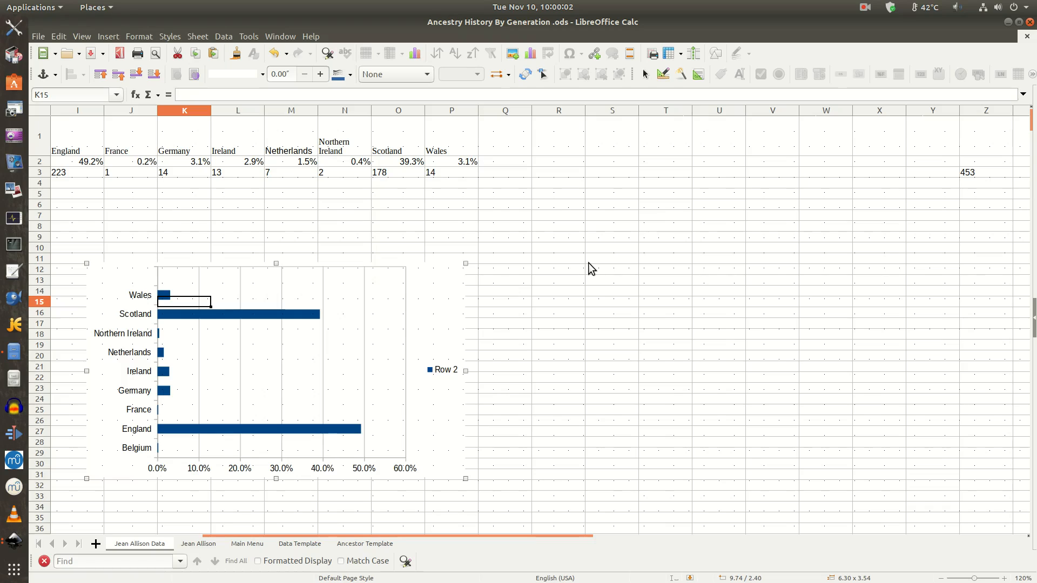
mouse_move(549, 329)
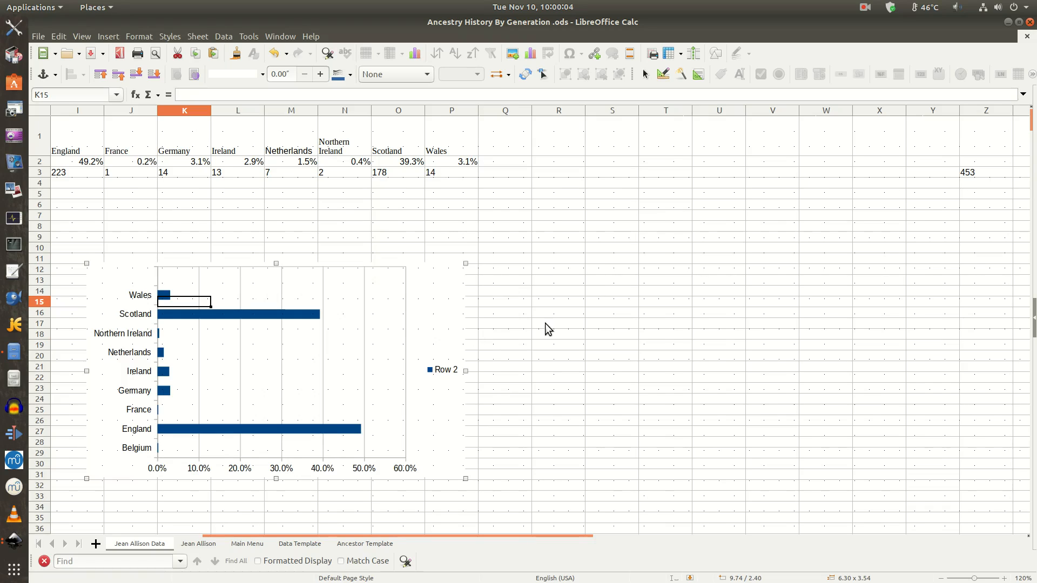
mouse_move(259, 239)
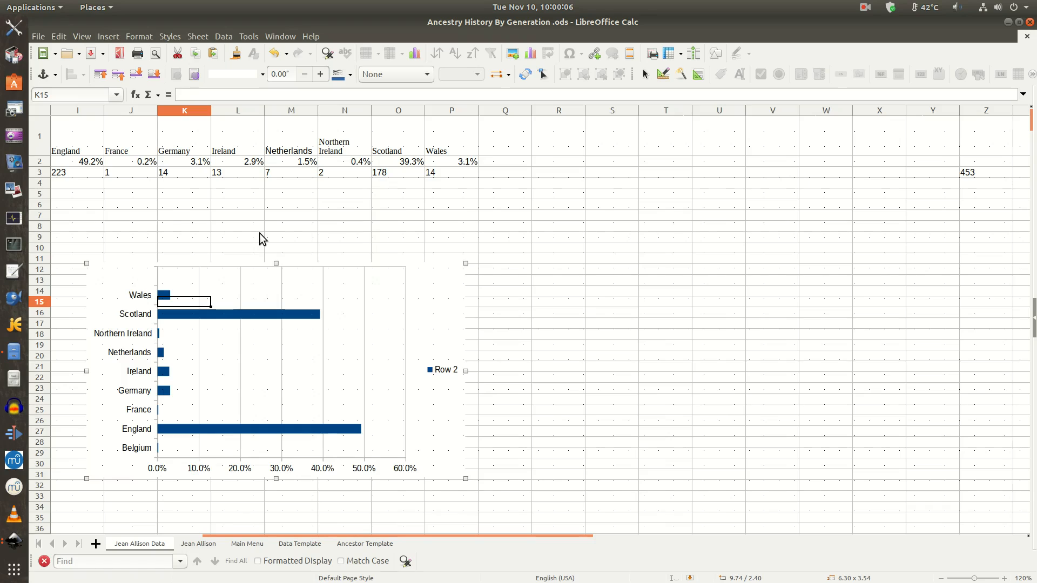
mouse_move(495, 292)
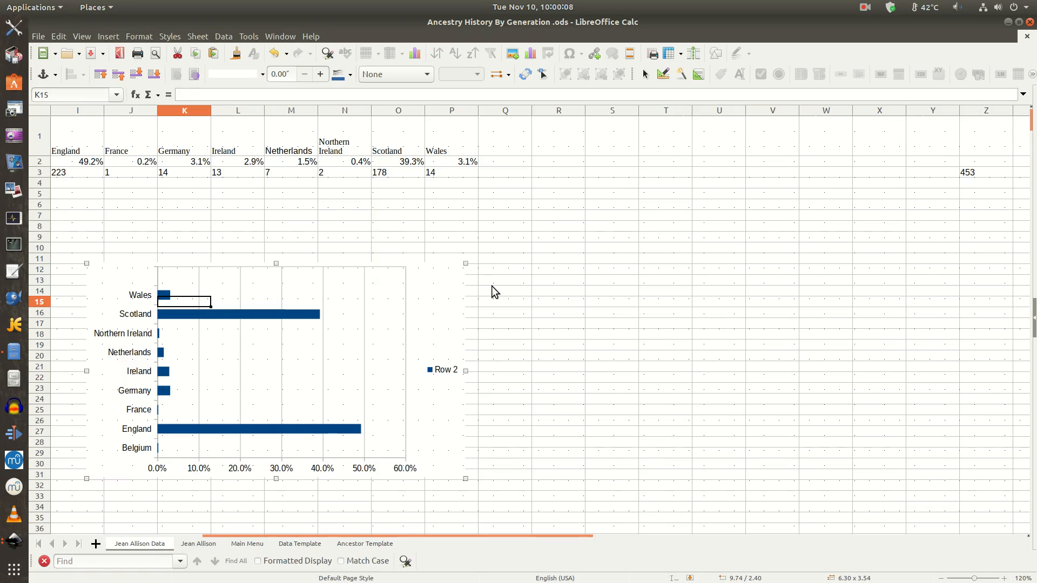
mouse_move(695, 268)
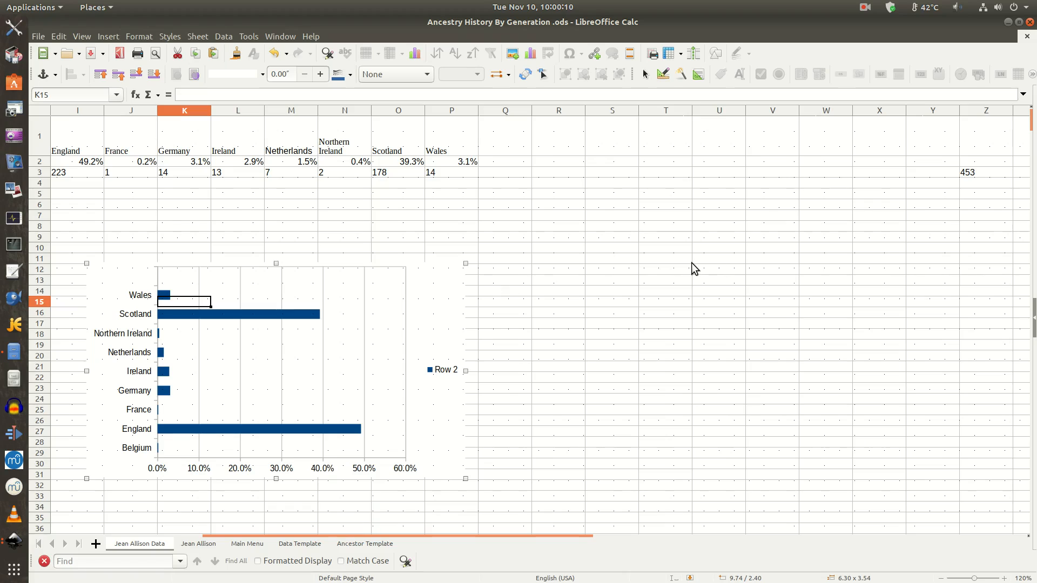
mouse_move(641, 289)
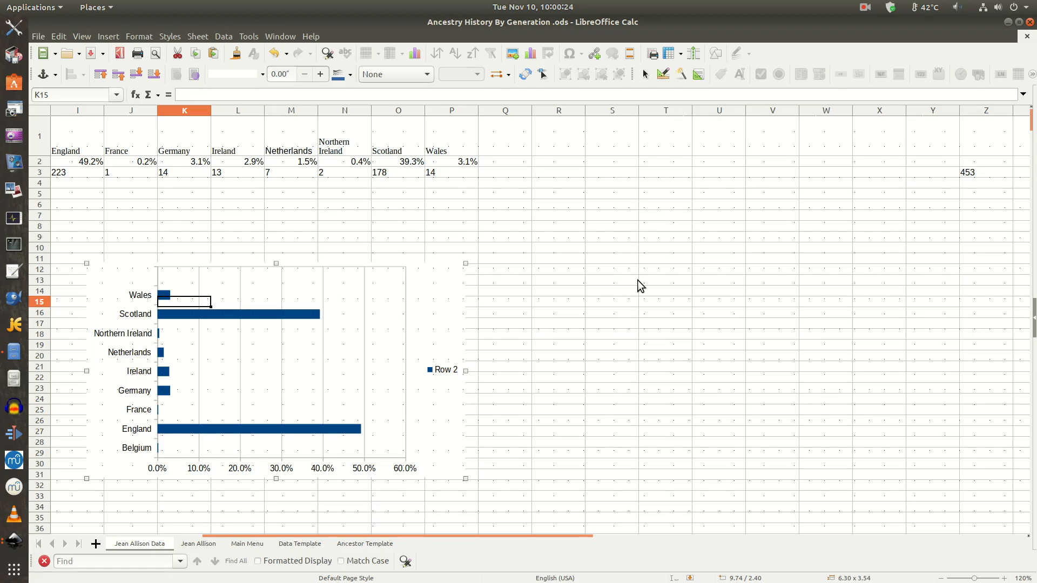
mouse_move(650, 290)
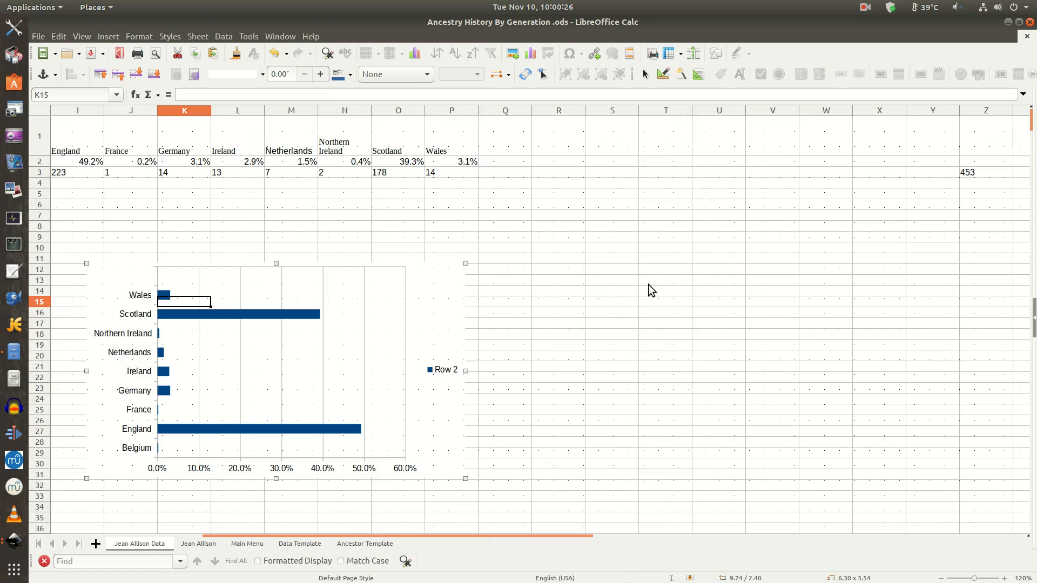
mouse_move(594, 291)
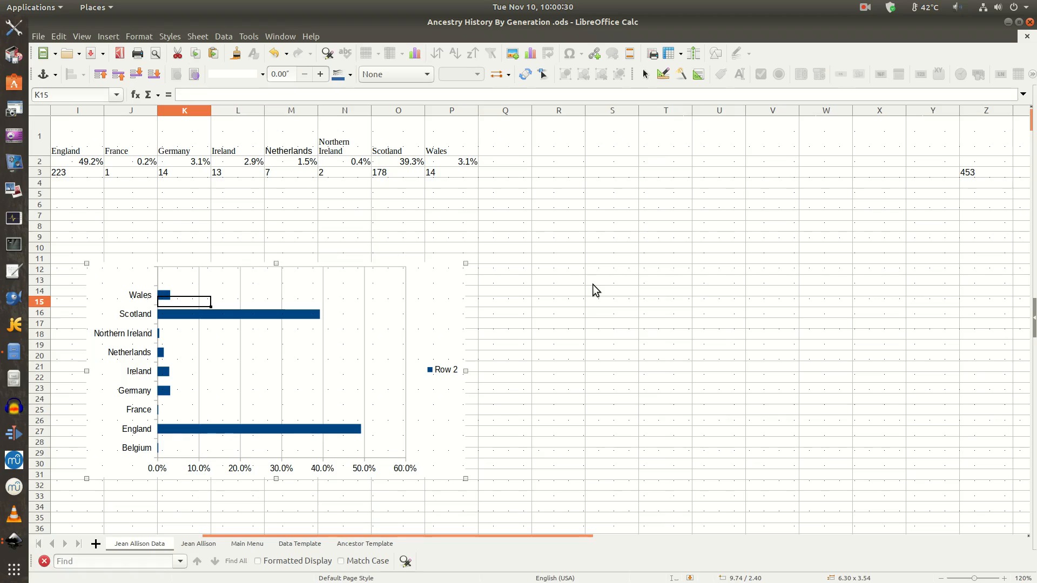
mouse_move(565, 294)
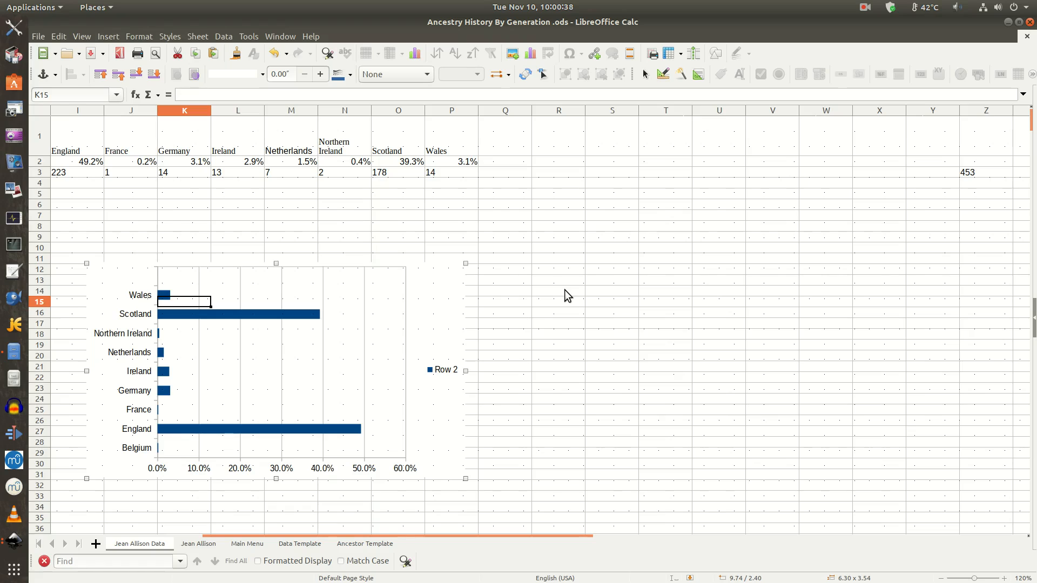
mouse_move(551, 298)
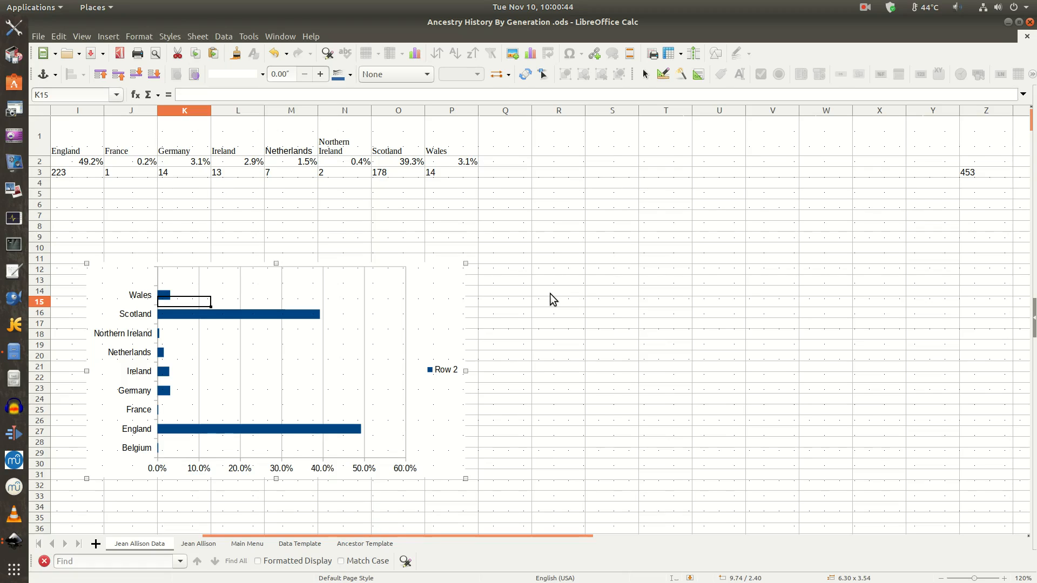
mouse_move(448, 313)
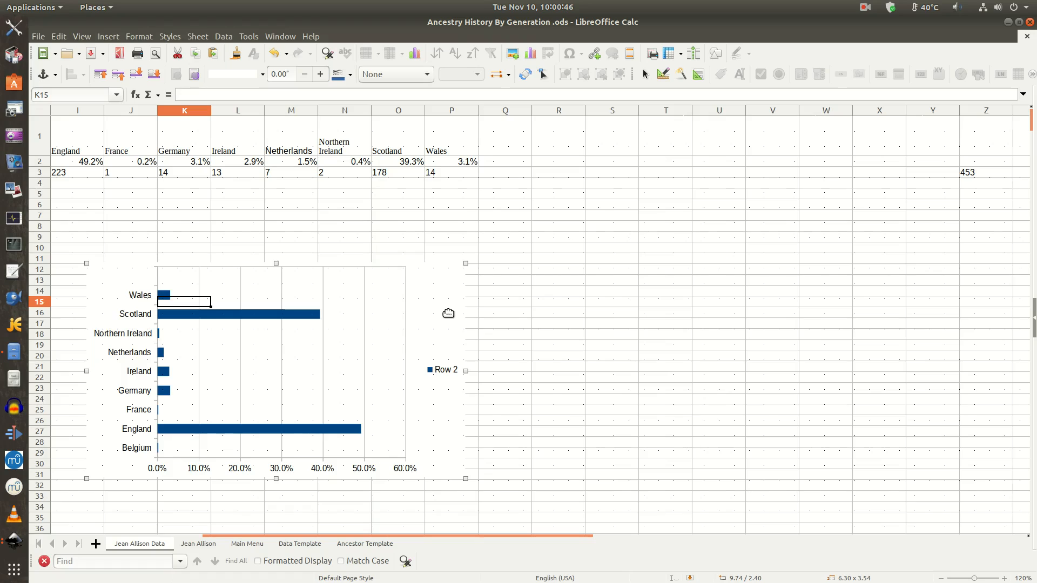
mouse_move(635, 305)
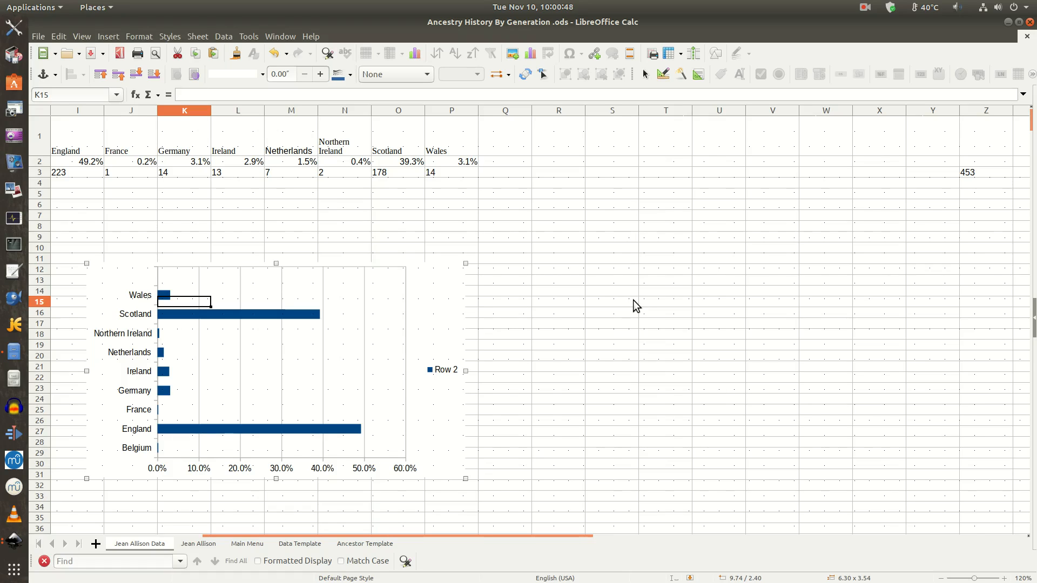